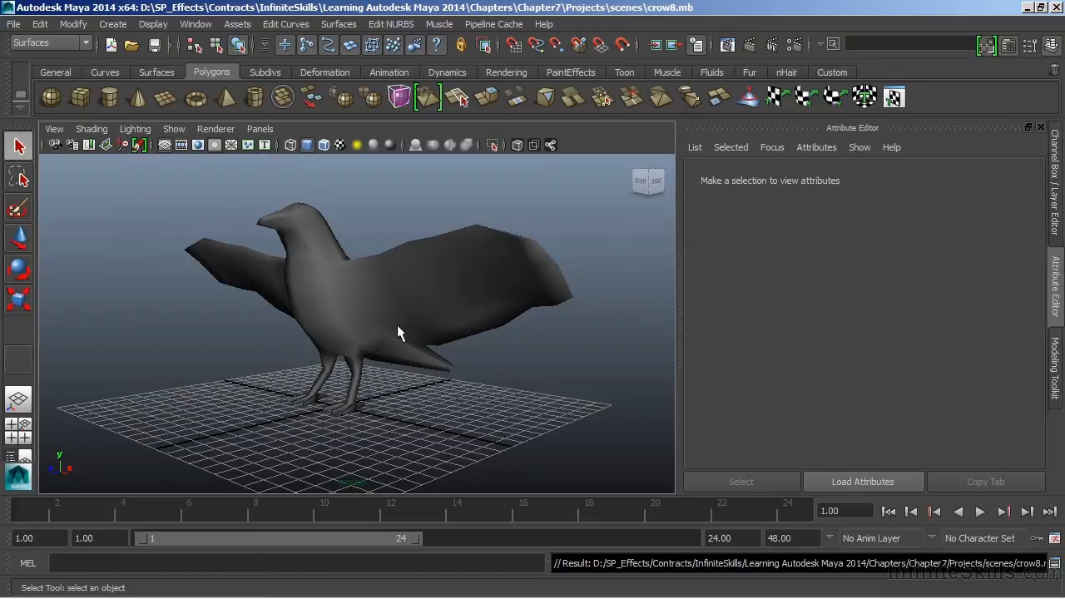
Step: Select the crow mesh and review its normal and soft-edge history nodes in the Channel Box
click(400, 332)
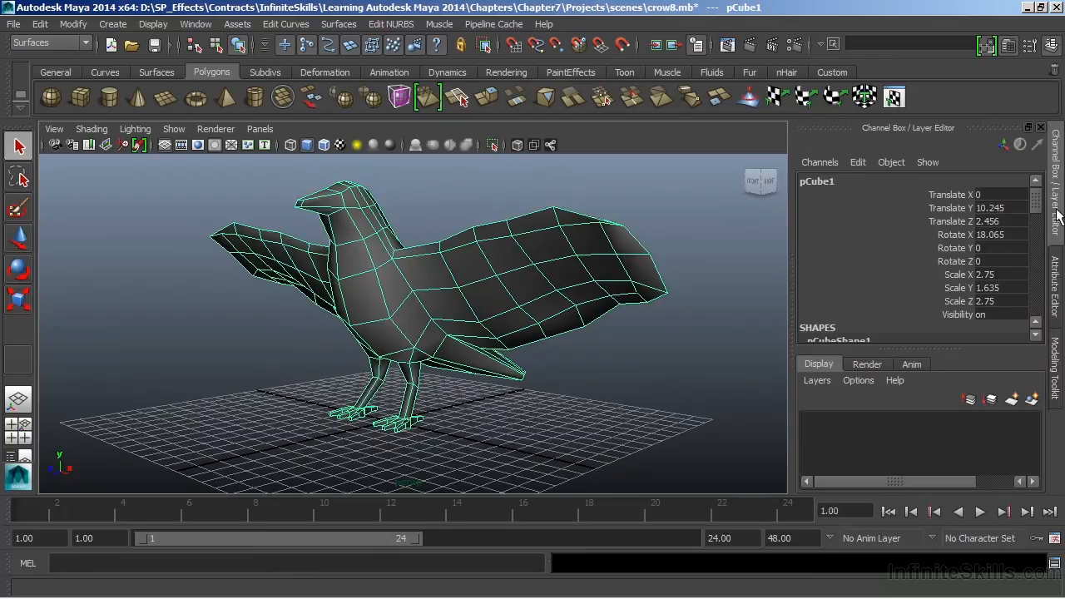
mouse_move(1052, 213)
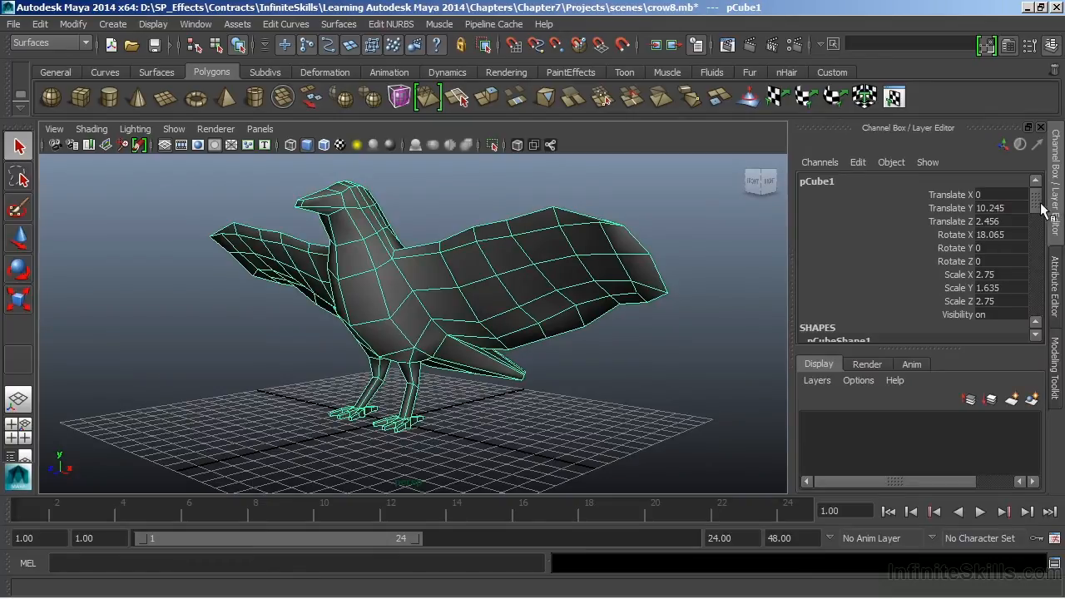
scroll(down, 3)
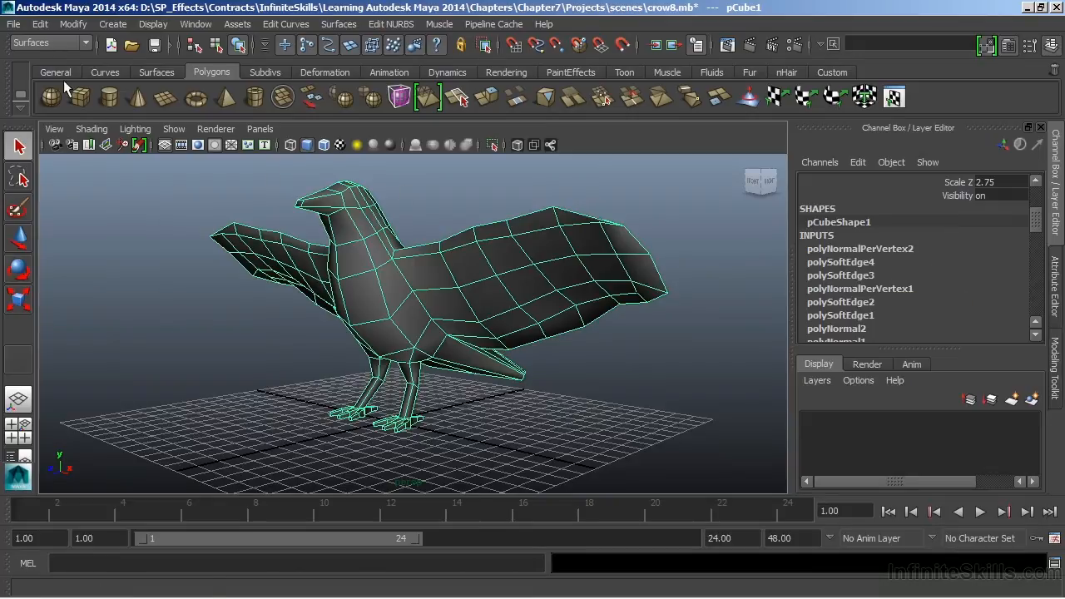
Step: Delete the crow's construction history and freeze its transformations to zero translate/rotate and unit scale
click(40, 24)
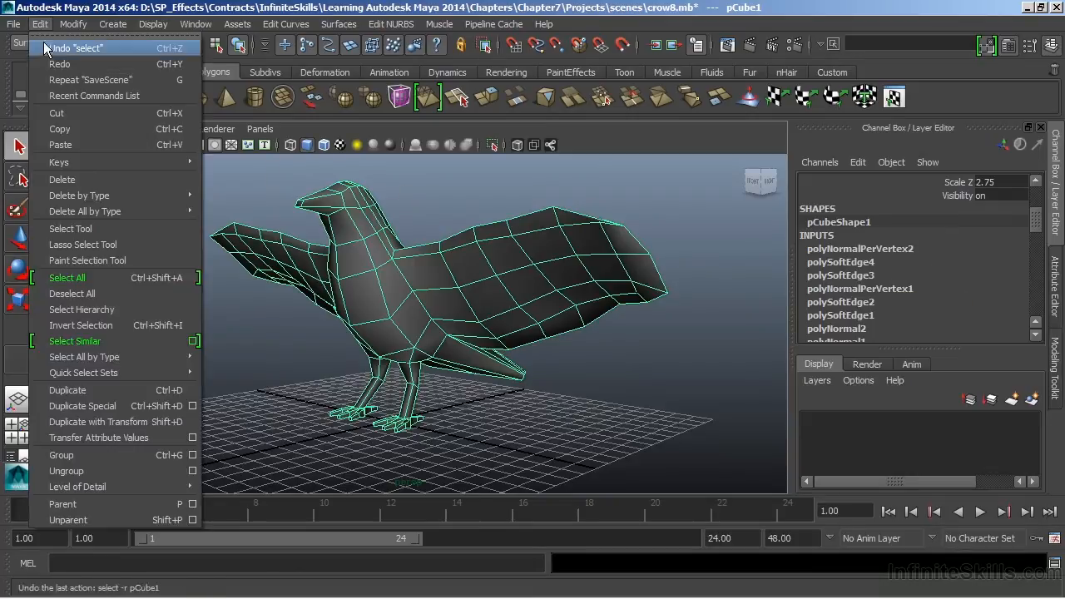
mouse_move(79, 196)
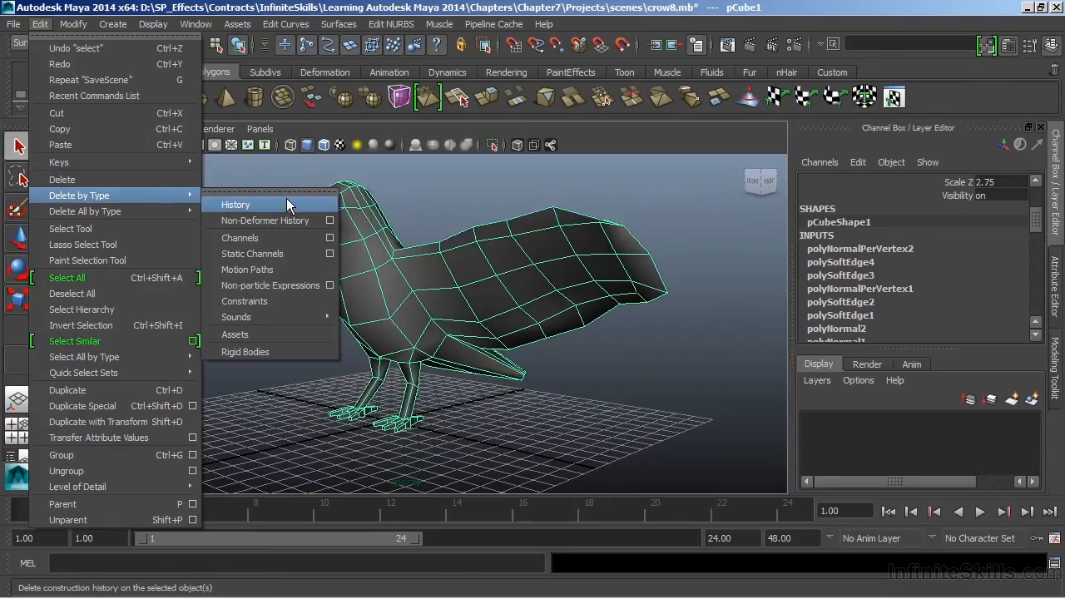
click(236, 203)
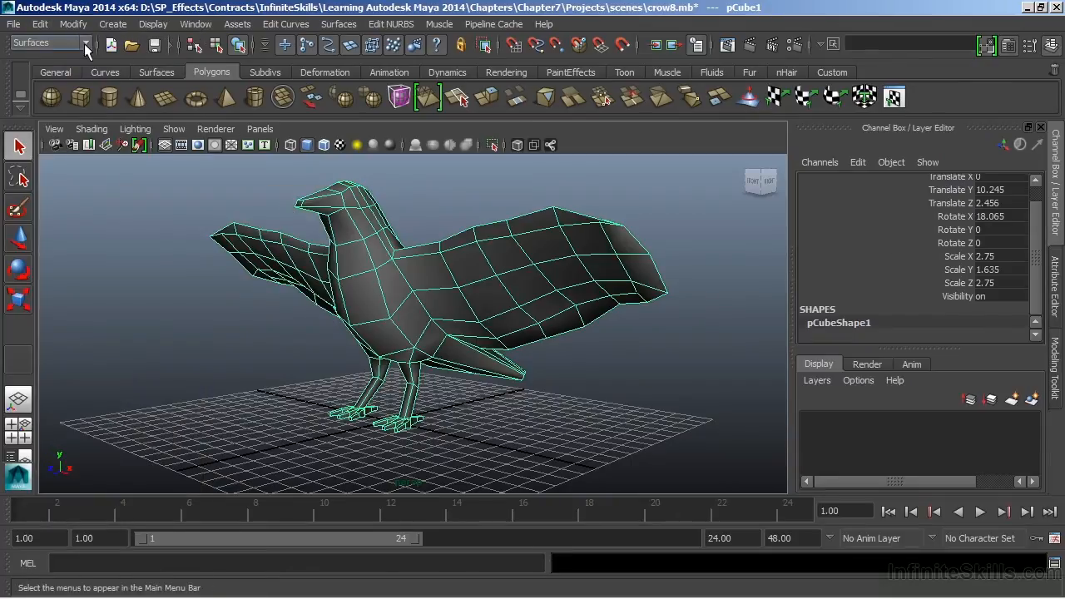
click(73, 24)
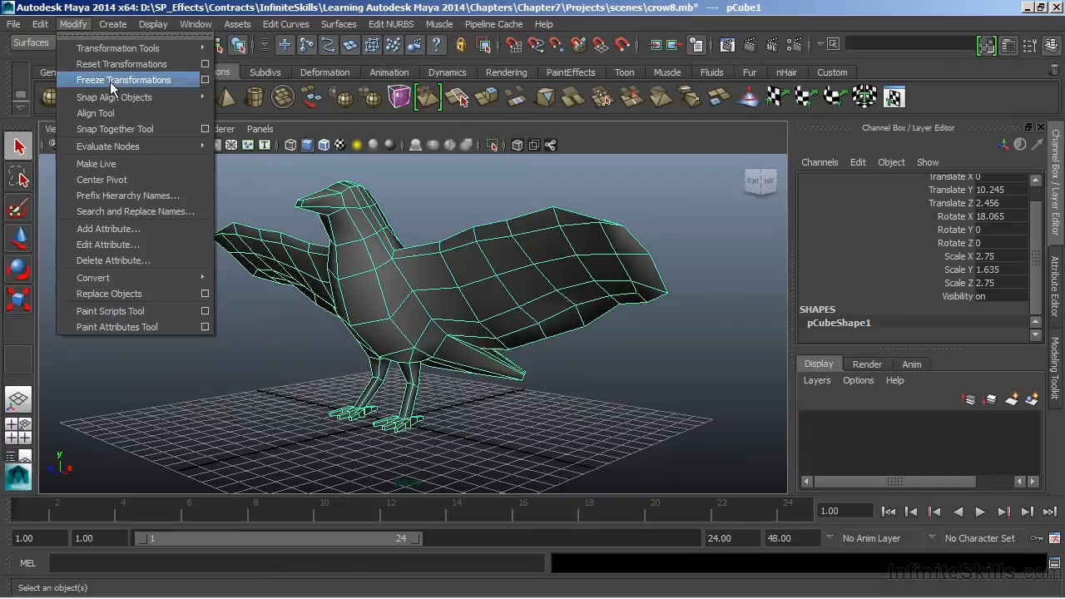
click(123, 80)
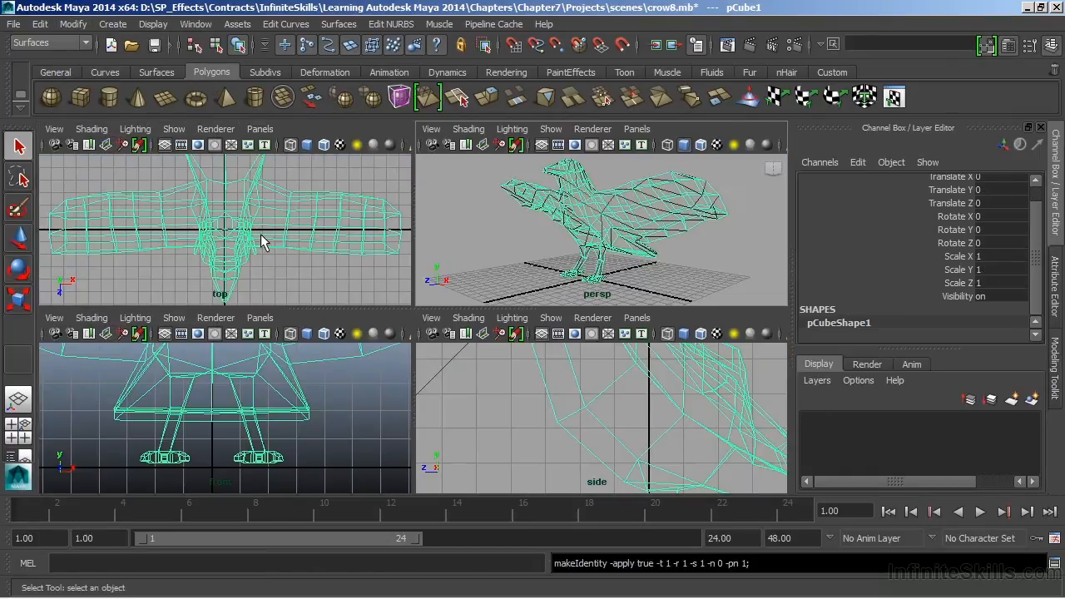
mouse_move(258, 296)
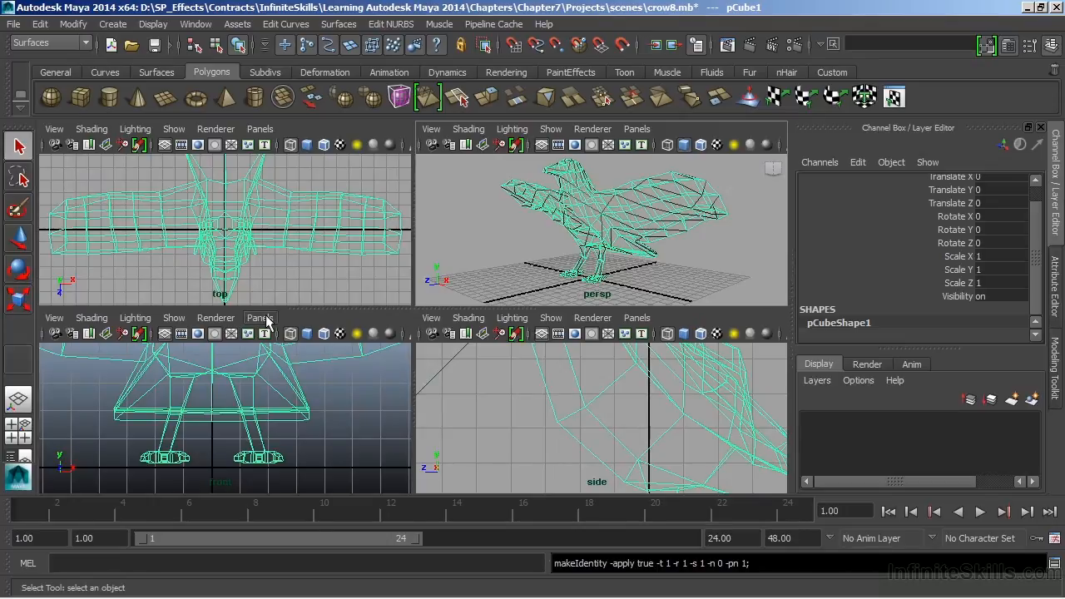
Step: Switch the viewport panel to the UV Texture Editor showing the crow's UV layout
click(260, 318)
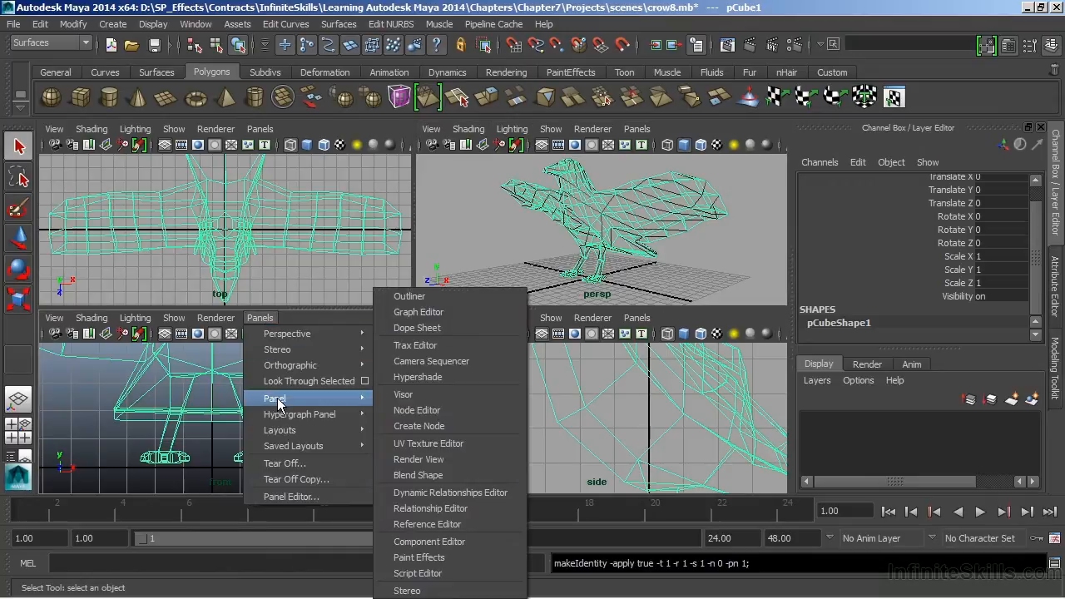
mouse_move(429, 442)
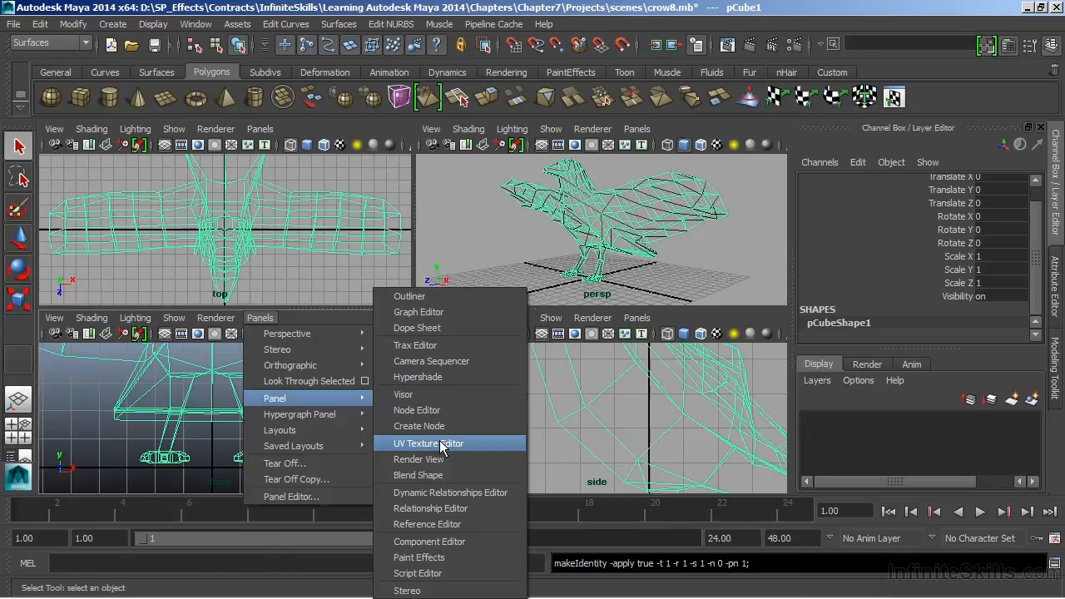
click(430, 443)
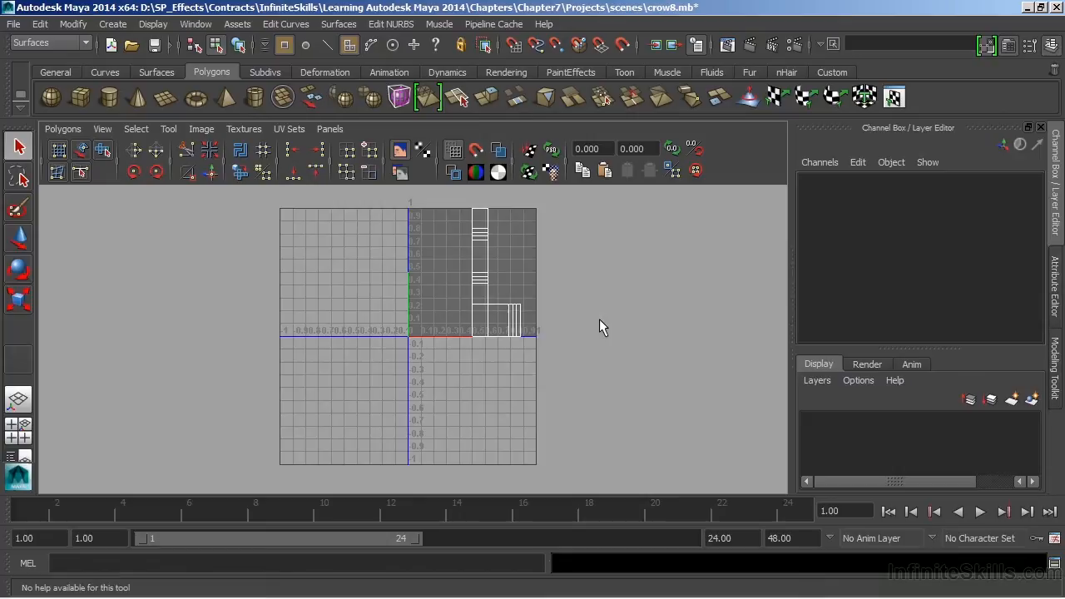
mouse_move(443, 279)
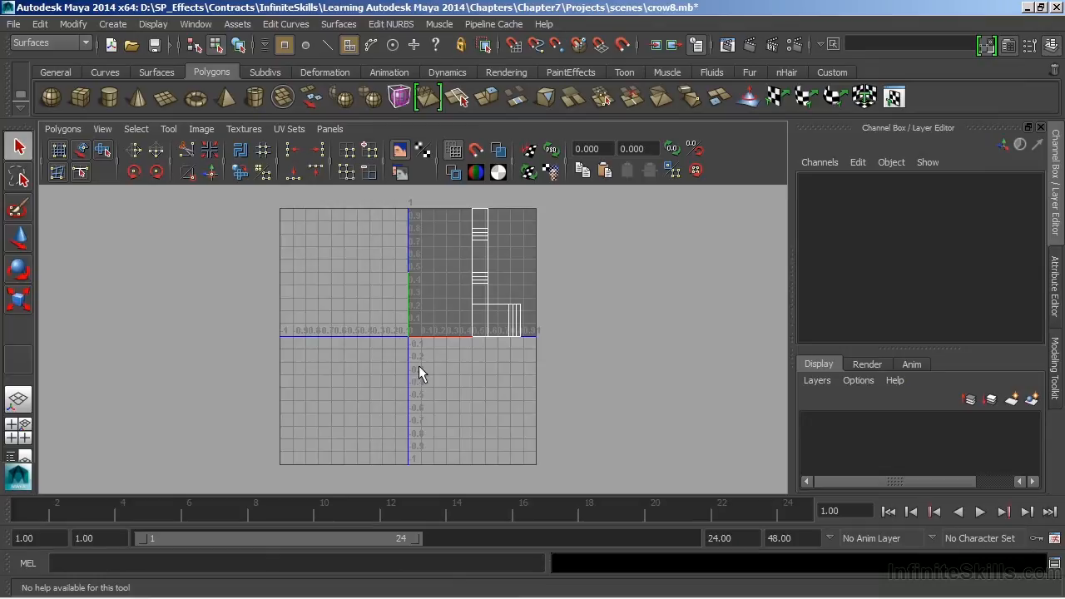
mouse_move(466, 383)
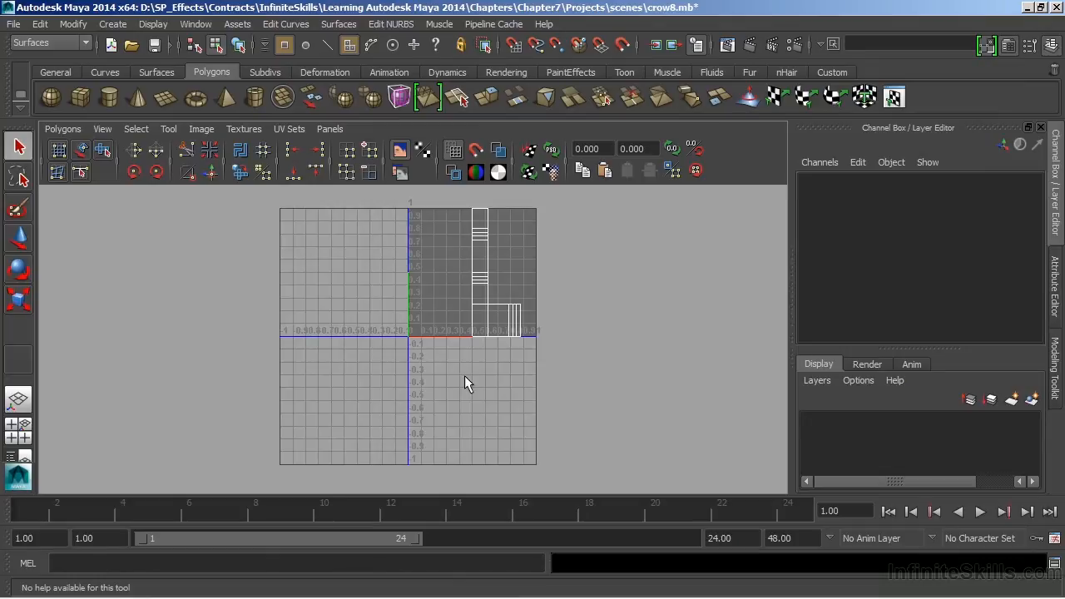
mouse_move(503, 374)
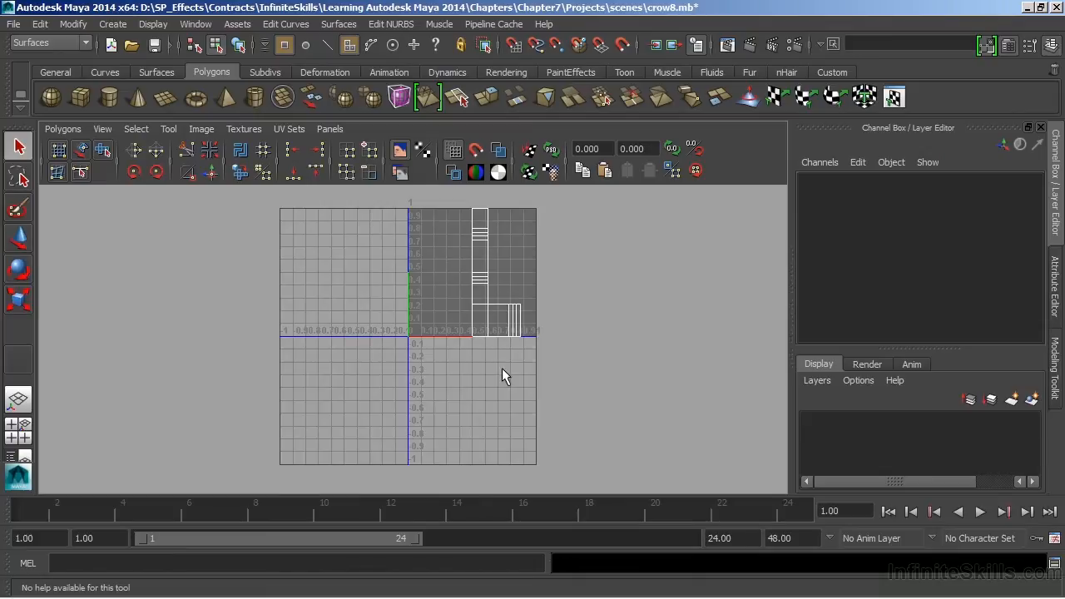
mouse_move(697, 381)
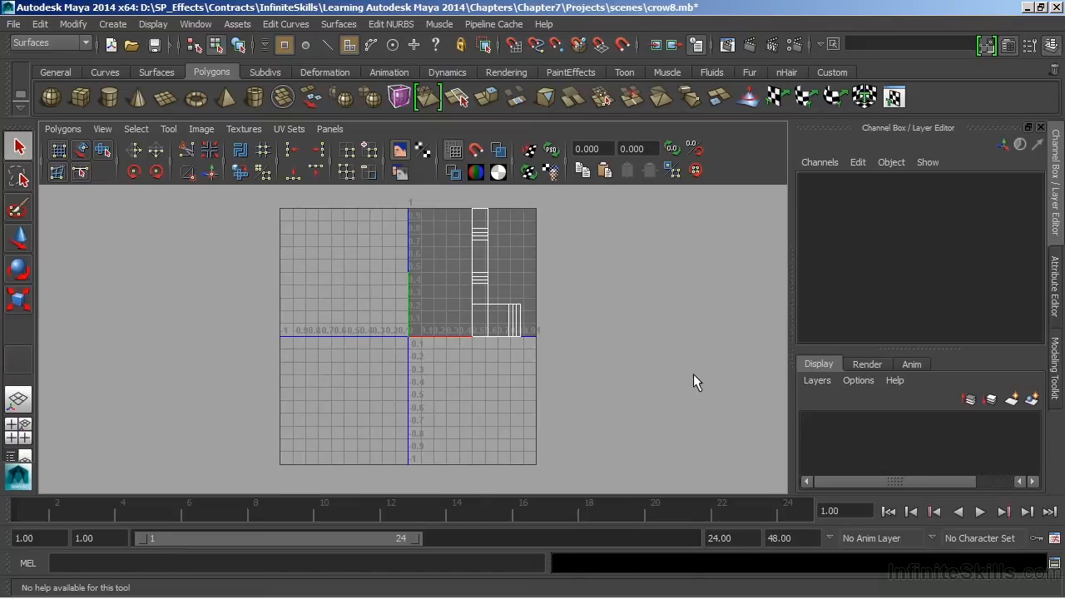
mouse_move(649, 365)
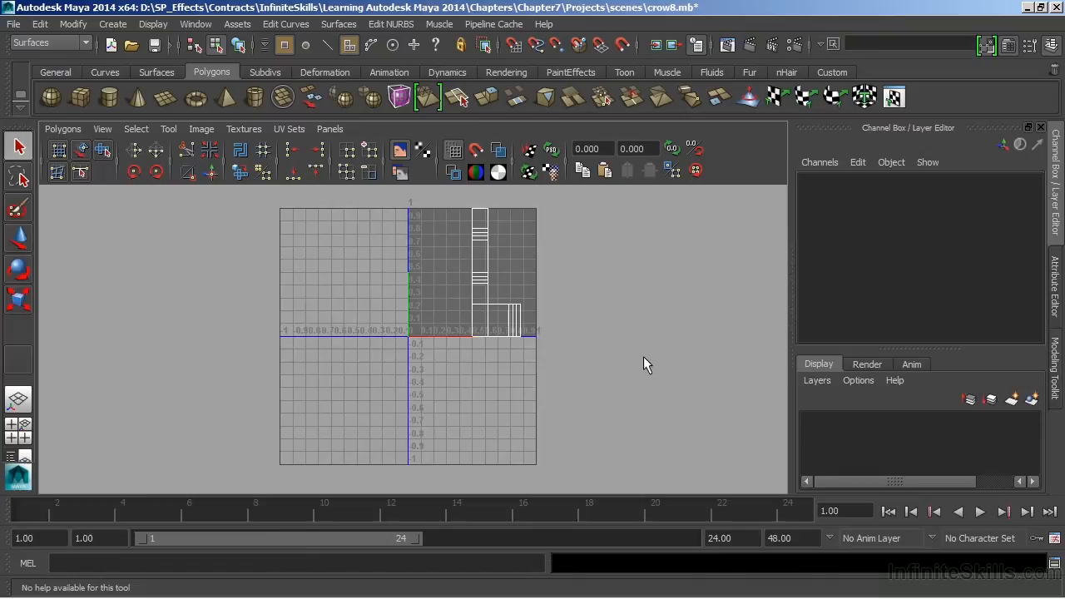
mouse_move(441, 263)
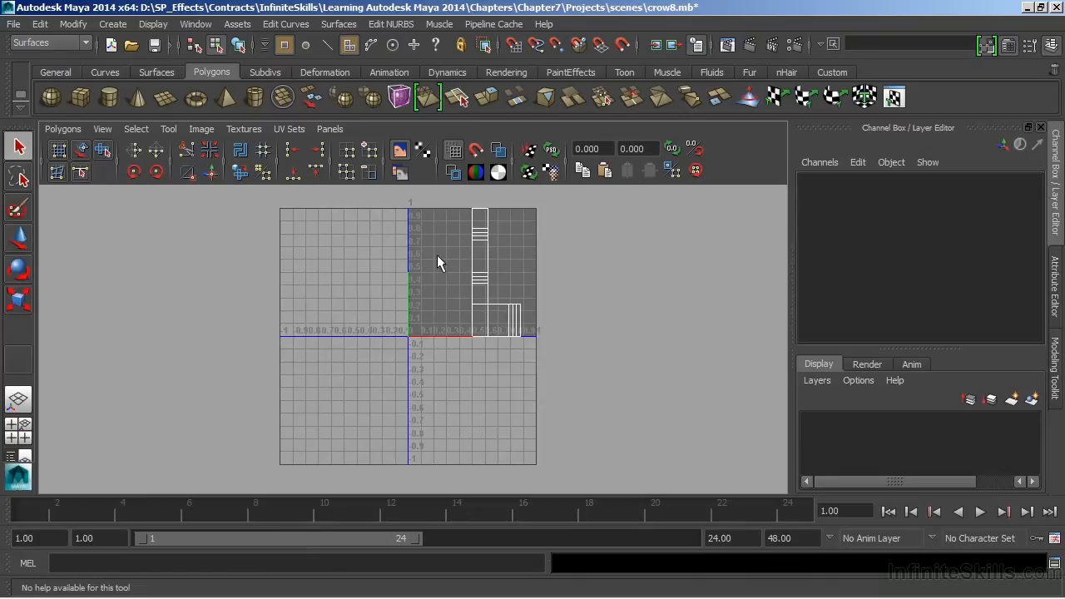
mouse_move(542, 333)
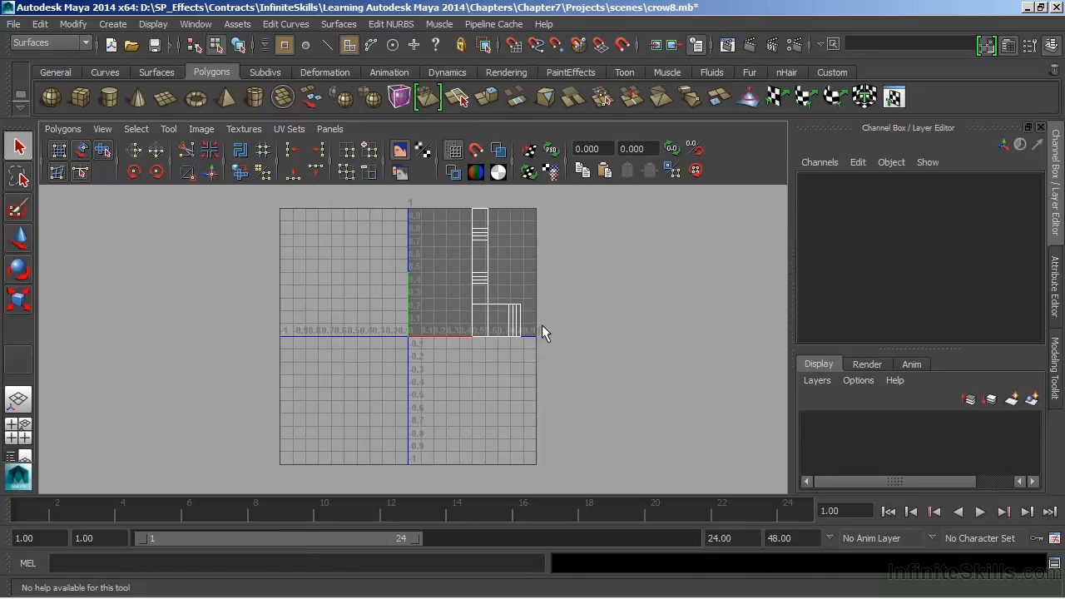
mouse_move(462, 243)
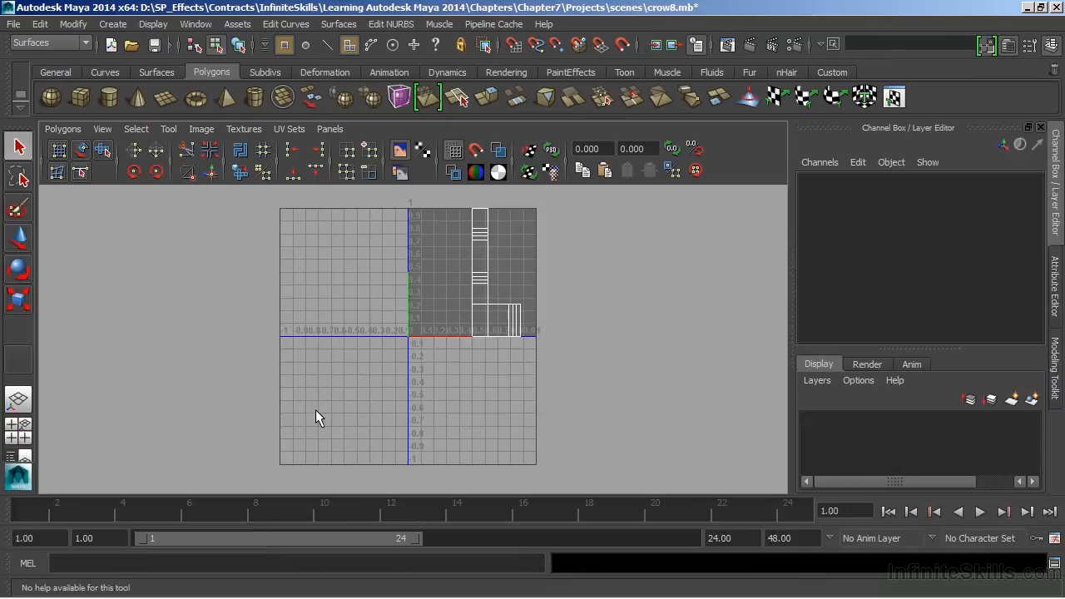
mouse_move(408, 425)
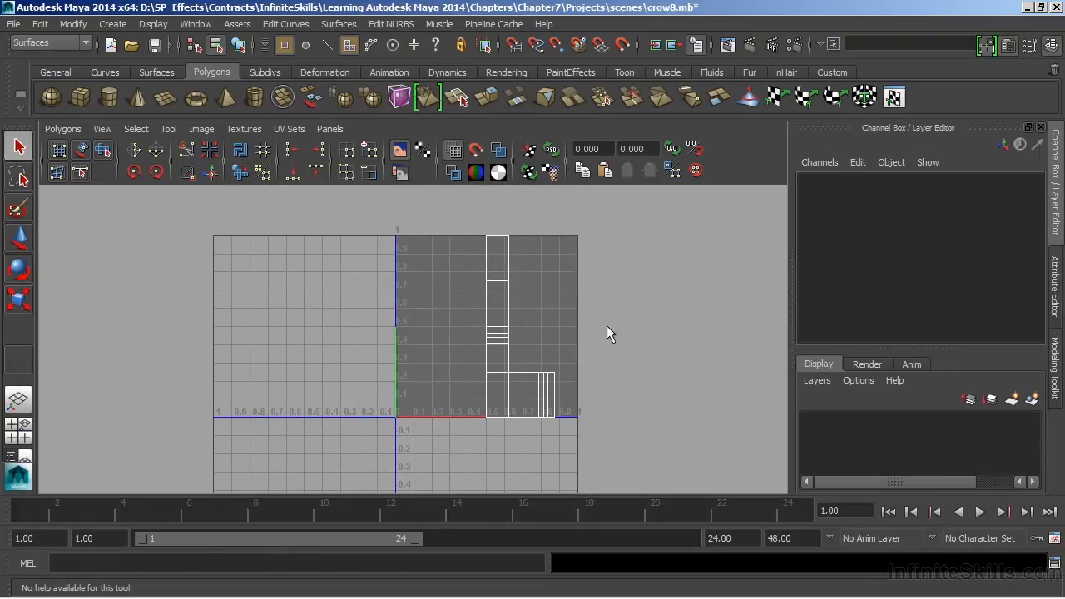
mouse_move(496, 323)
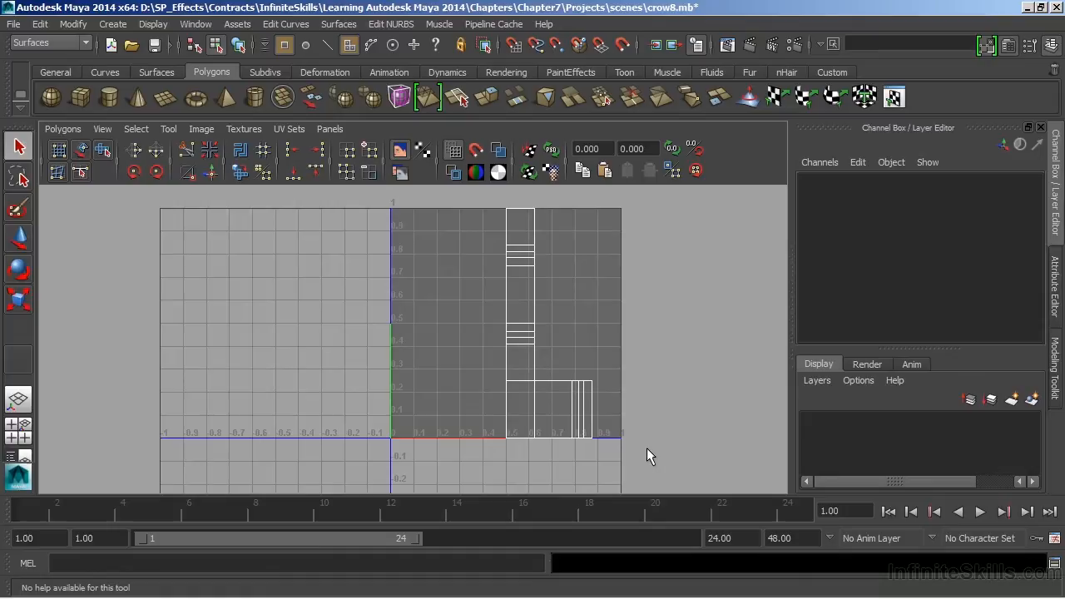
mouse_move(509, 426)
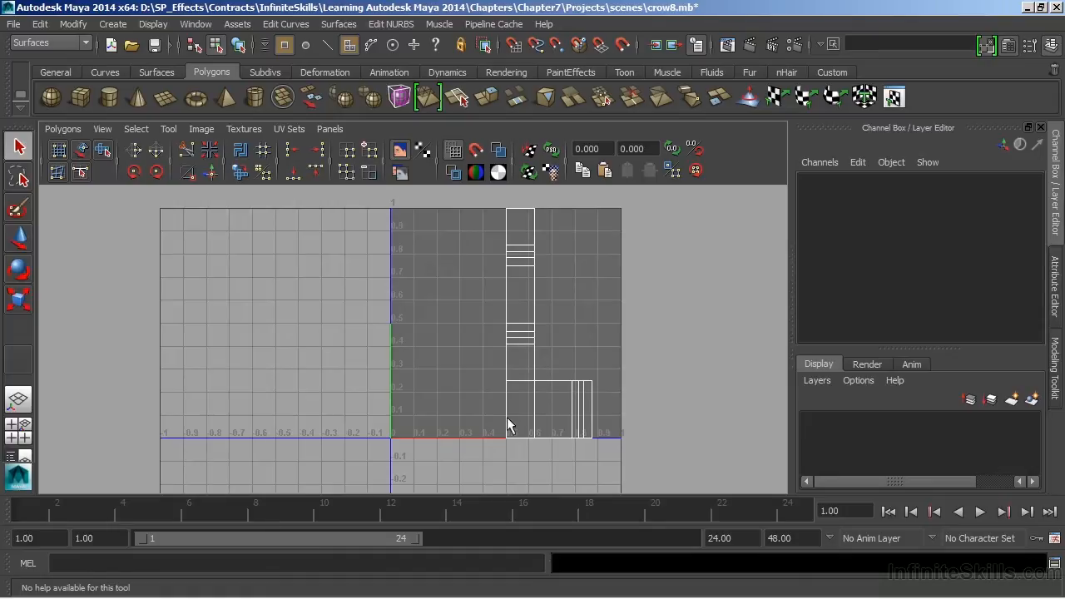
mouse_move(379, 293)
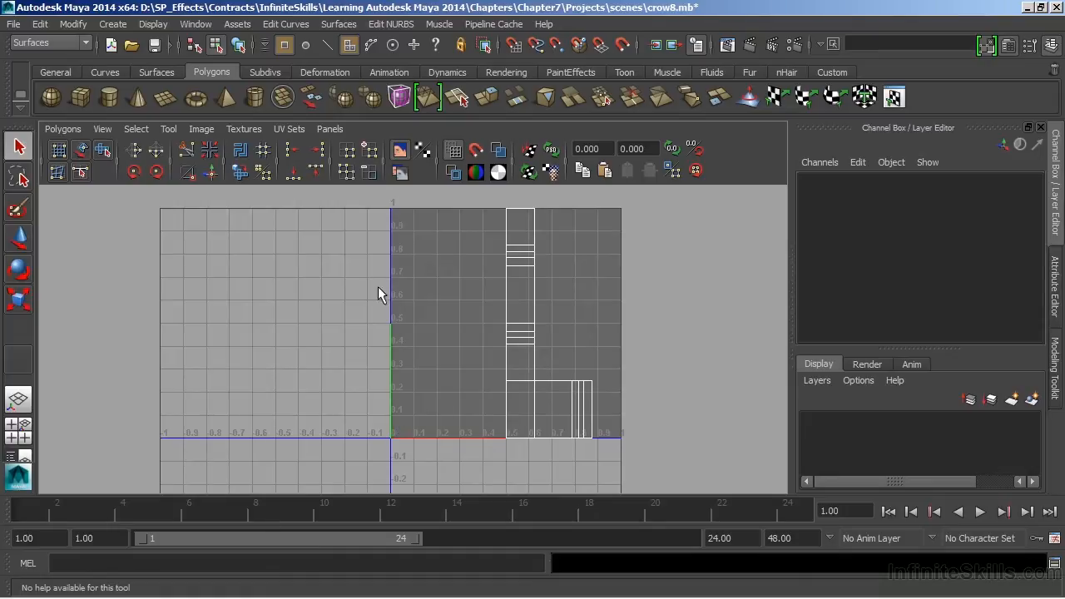
mouse_move(385, 225)
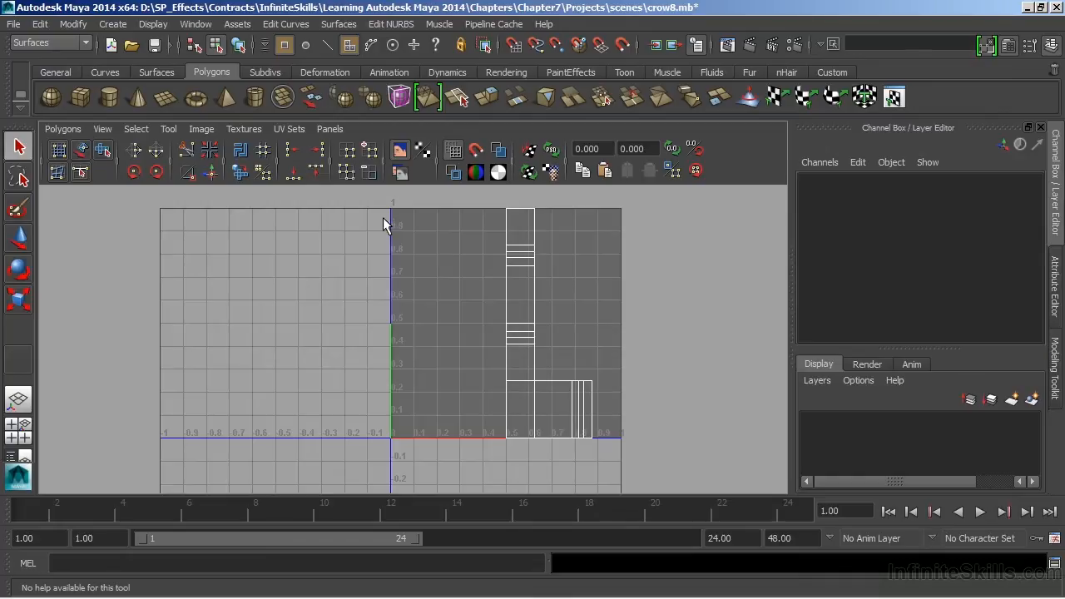
mouse_move(403, 337)
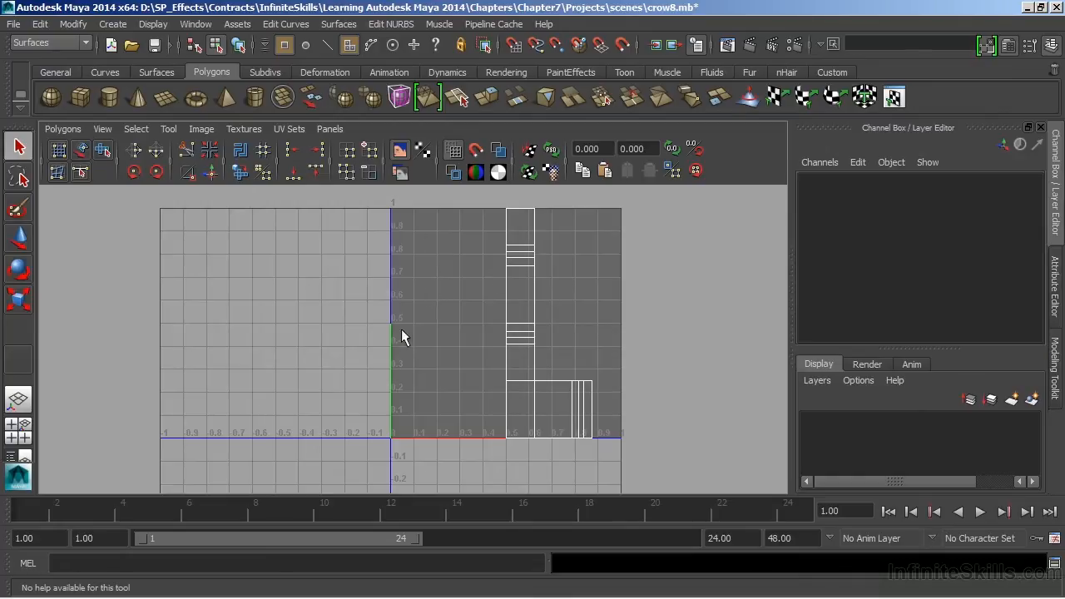
mouse_move(730, 203)
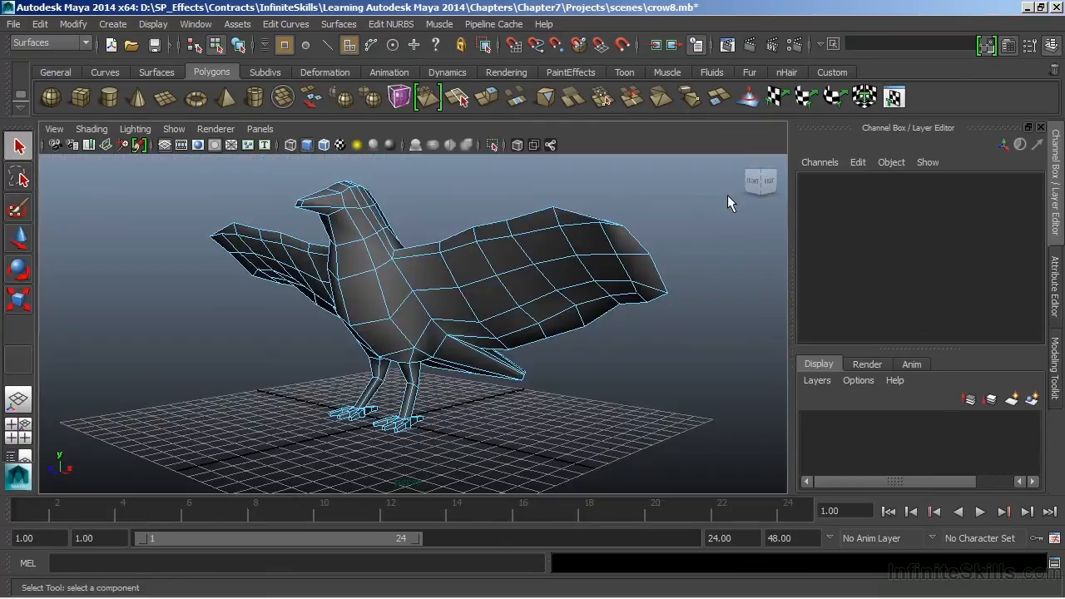
Step: Face the crow from the front and marquee-select the right wing's faces, checking the selection from the side
drag(730, 203, 531, 386)
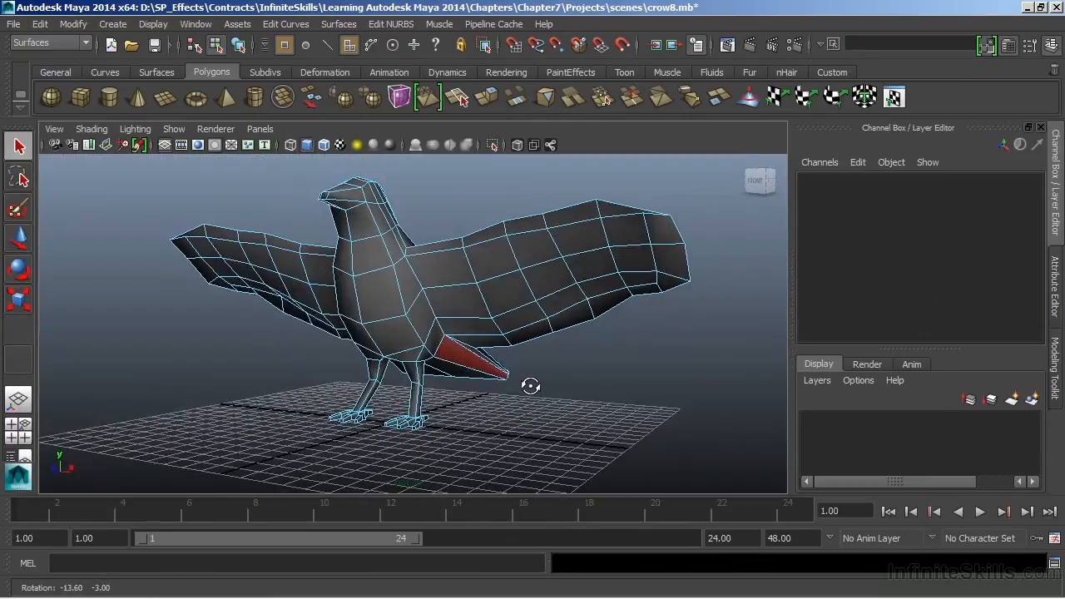
drag(530, 386, 547, 385)
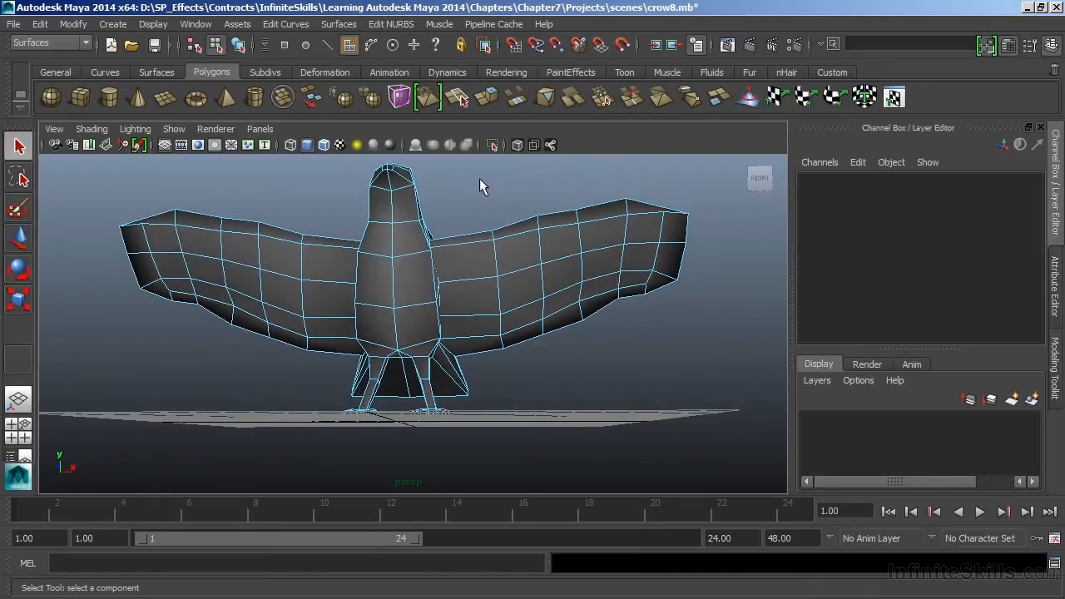
drag(480, 175, 719, 359)
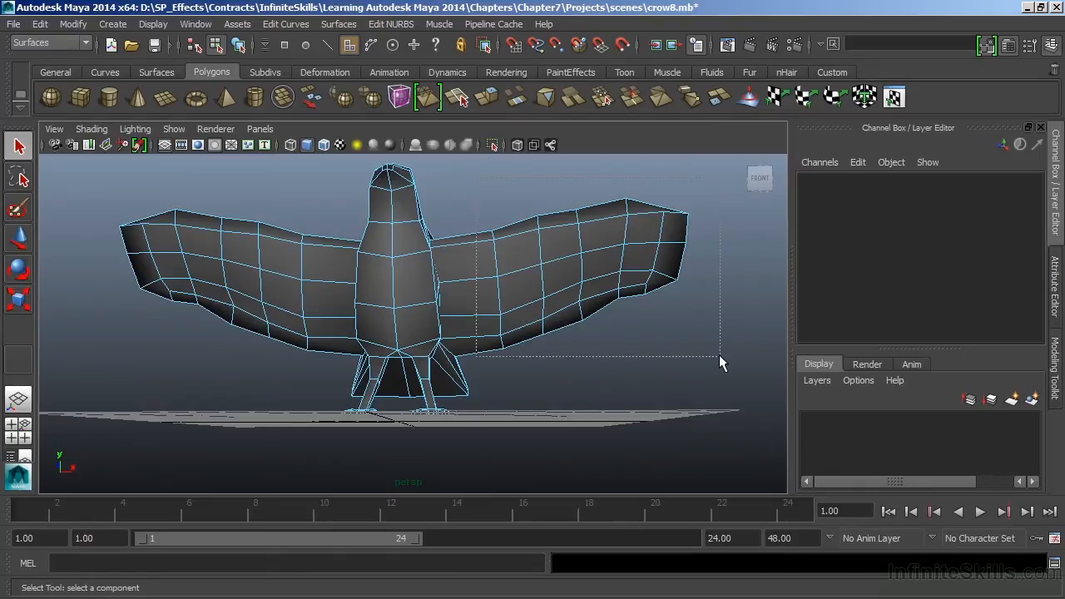
drag(722, 363, 451, 344)
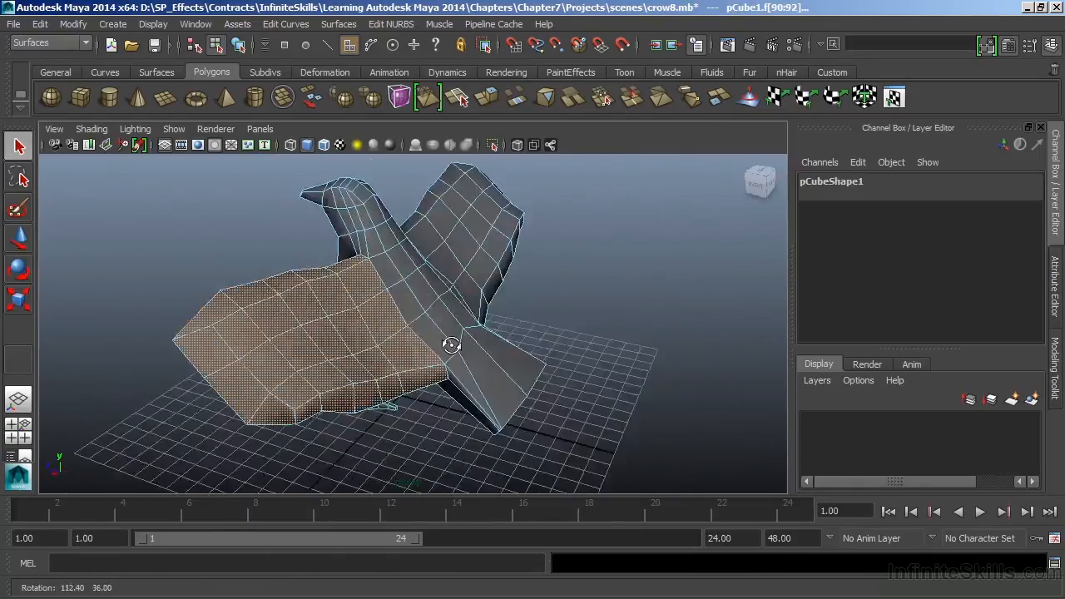
drag(451, 344, 667, 377)
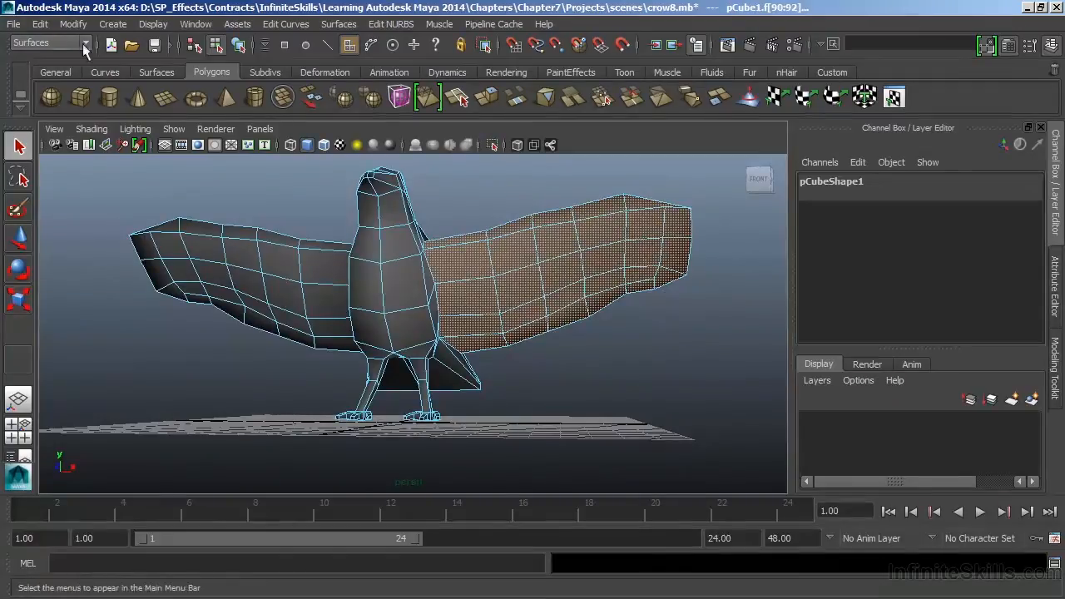
Step: Apply Planar Mapping from the Polygons Create UVs menu to the selected wing faces
click(86, 44)
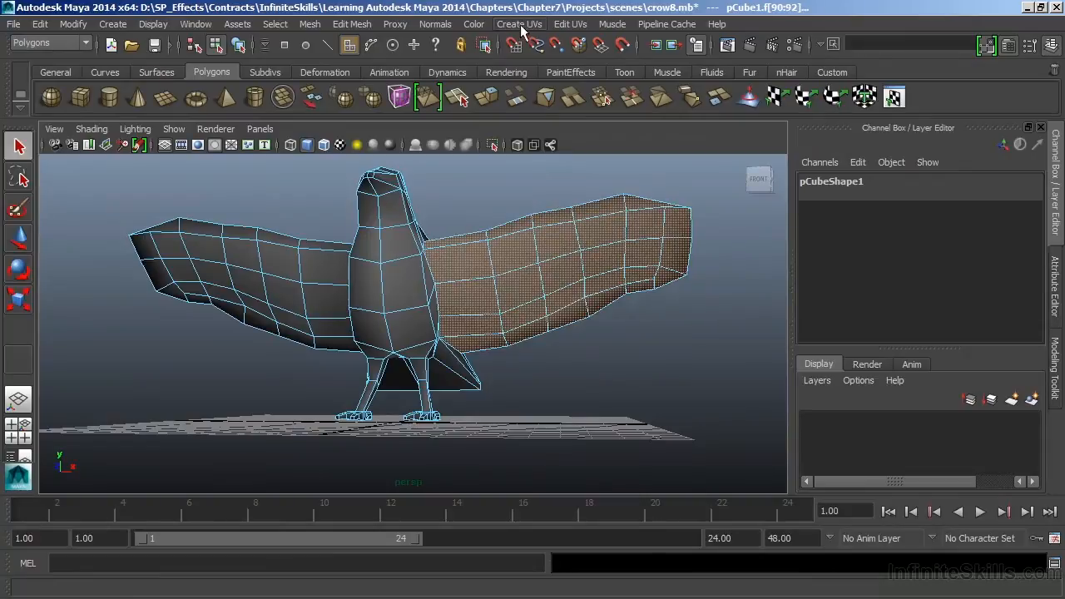
click(519, 24)
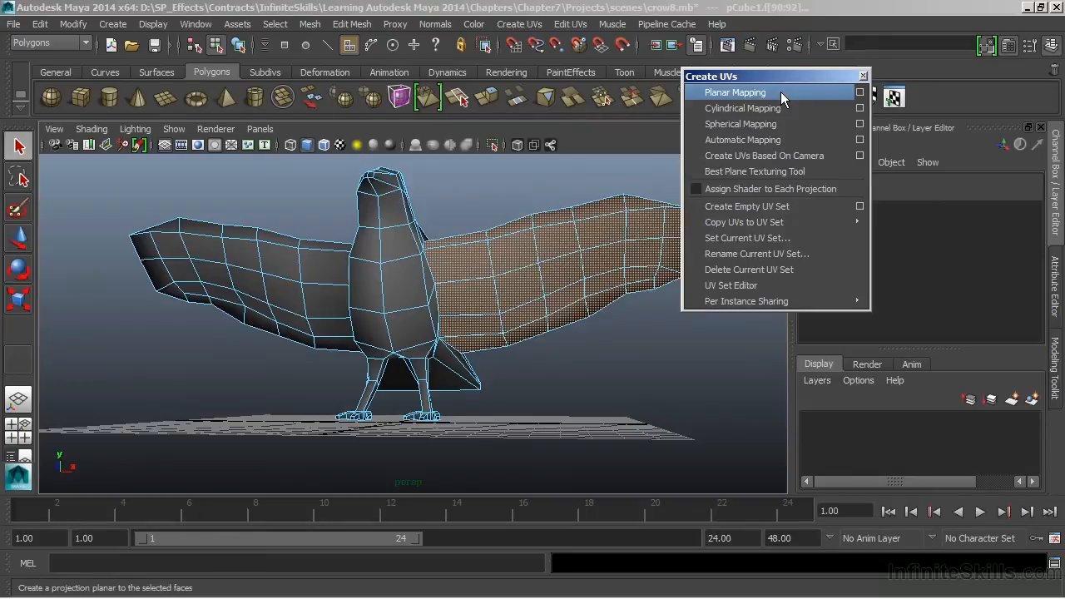
mouse_move(762, 156)
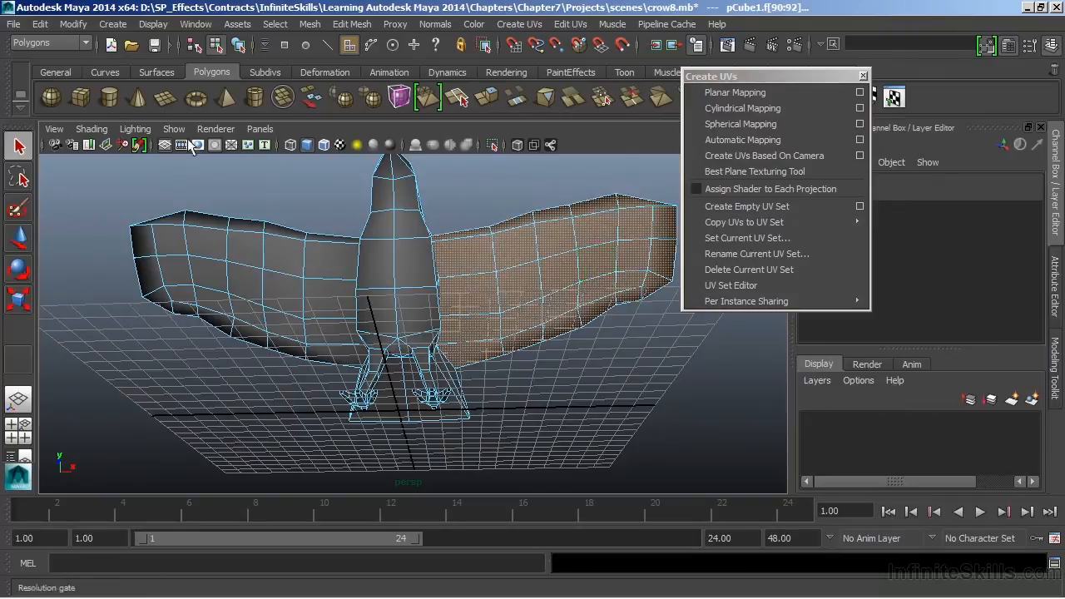
click(466, 329)
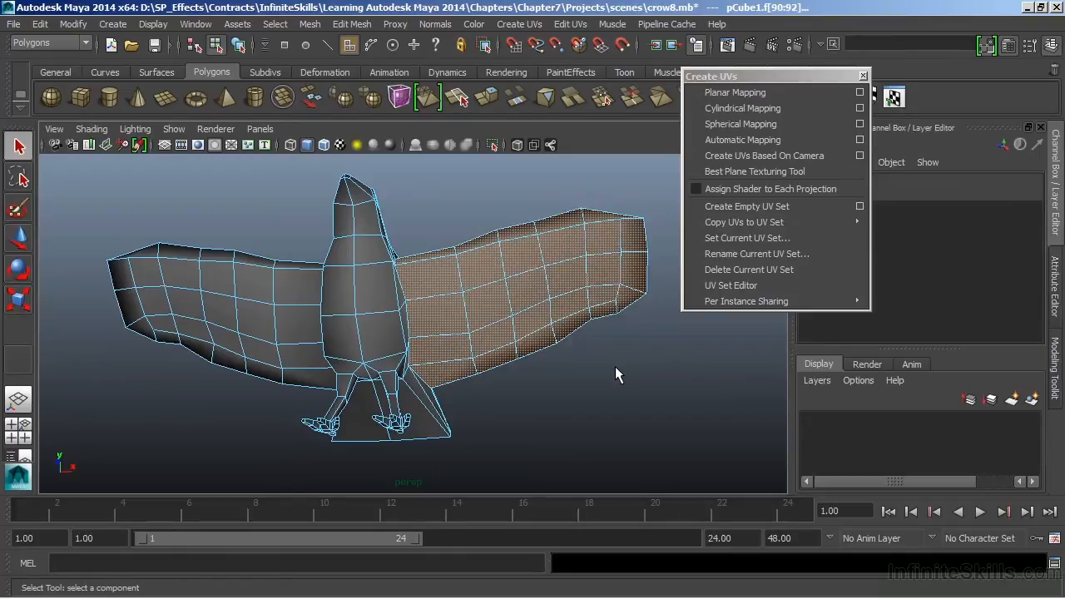
mouse_move(758, 158)
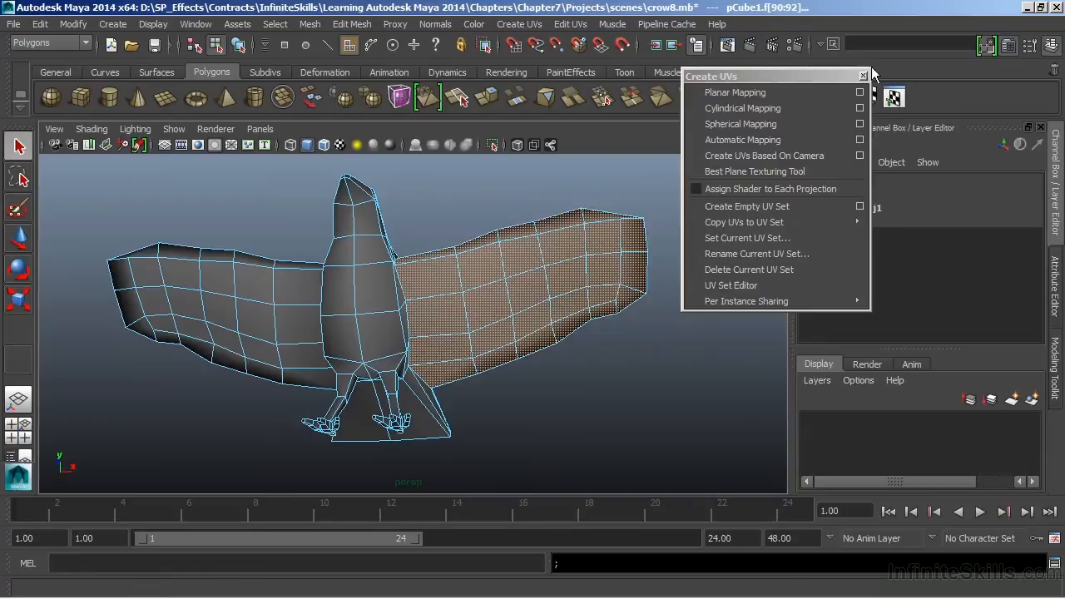
click(736, 93)
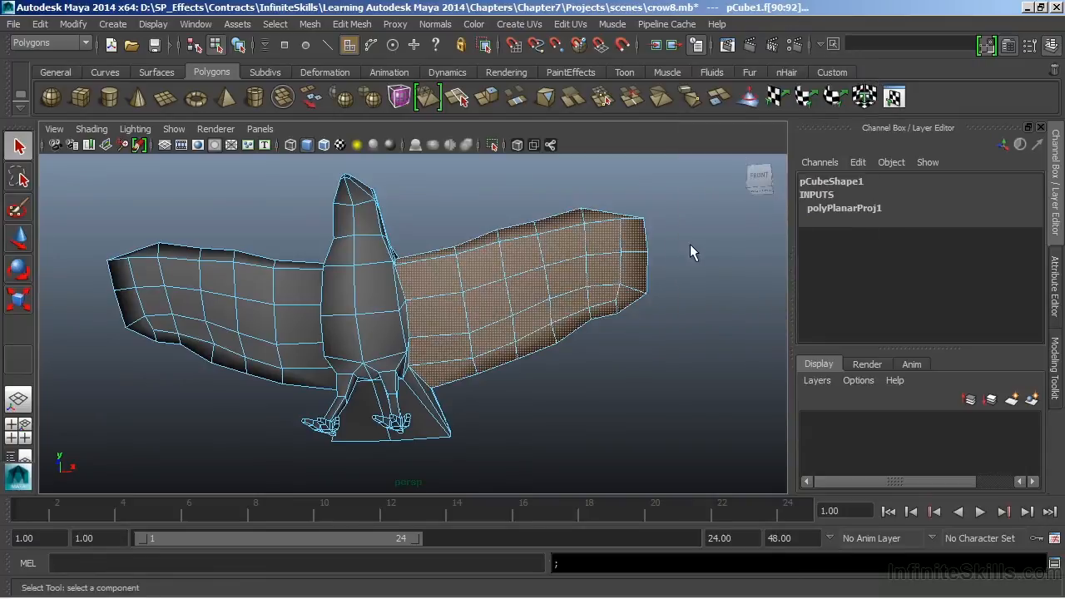
mouse_move(841, 220)
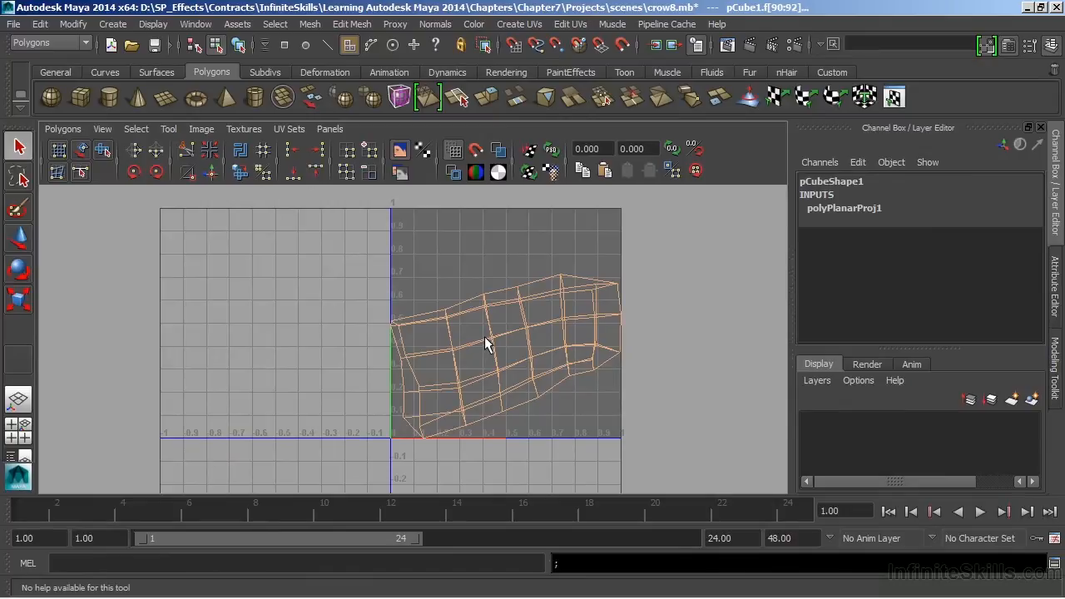
mouse_move(486, 356)
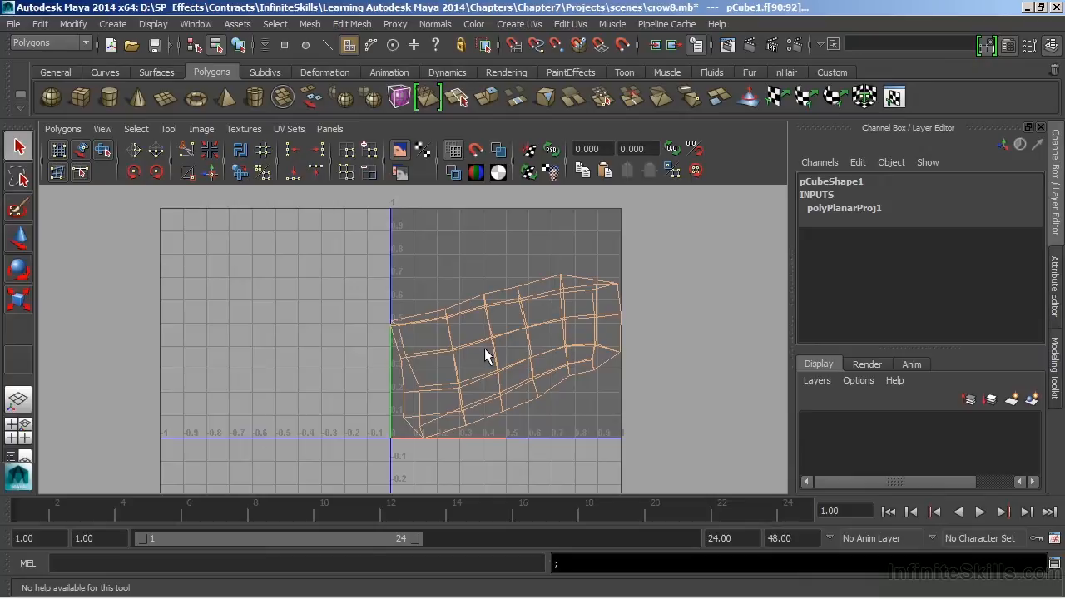
mouse_move(496, 343)
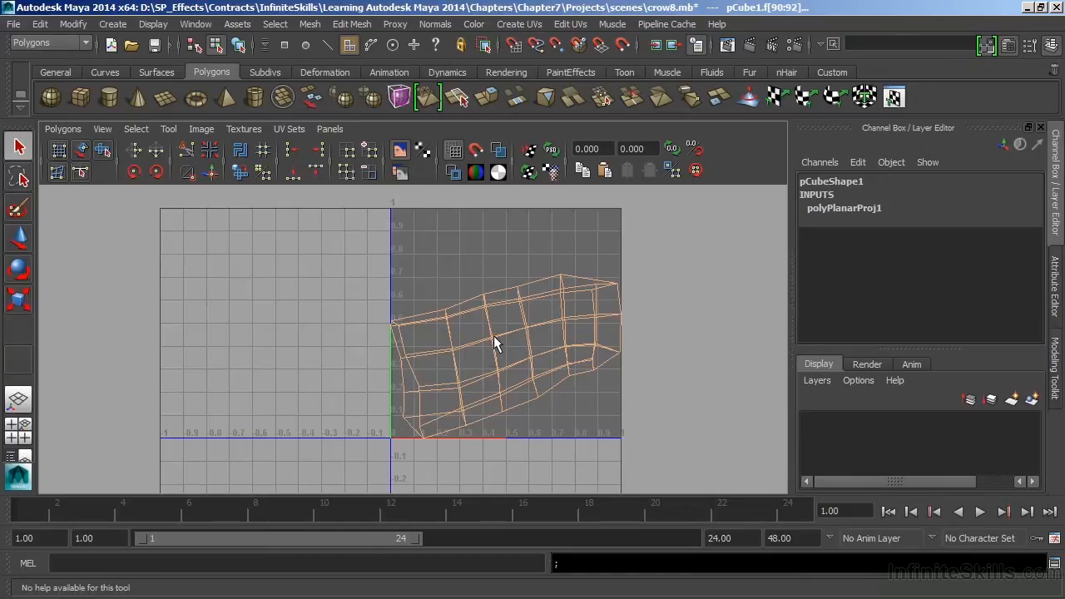
Step: Switch the UV Texture Editor to UV component selection via the marking menu
right_click(496, 336)
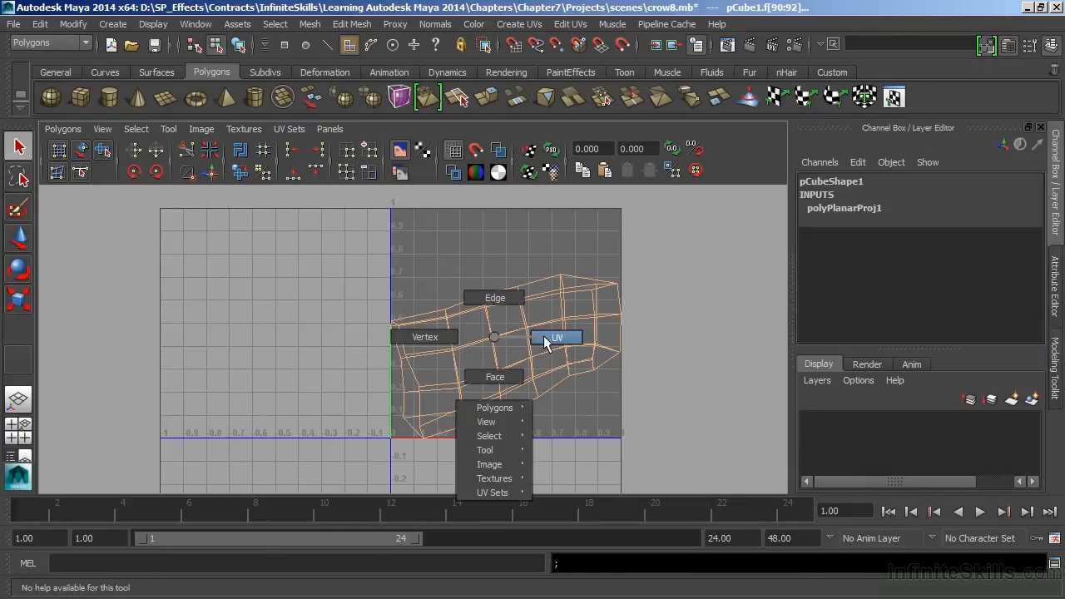
click(555, 336)
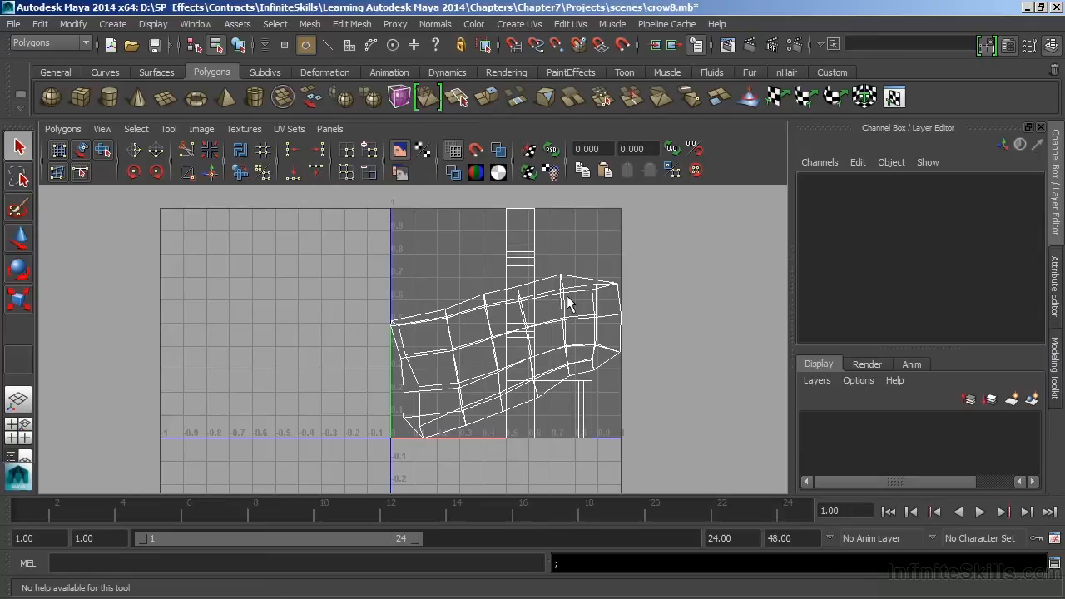
mouse_move(564, 279)
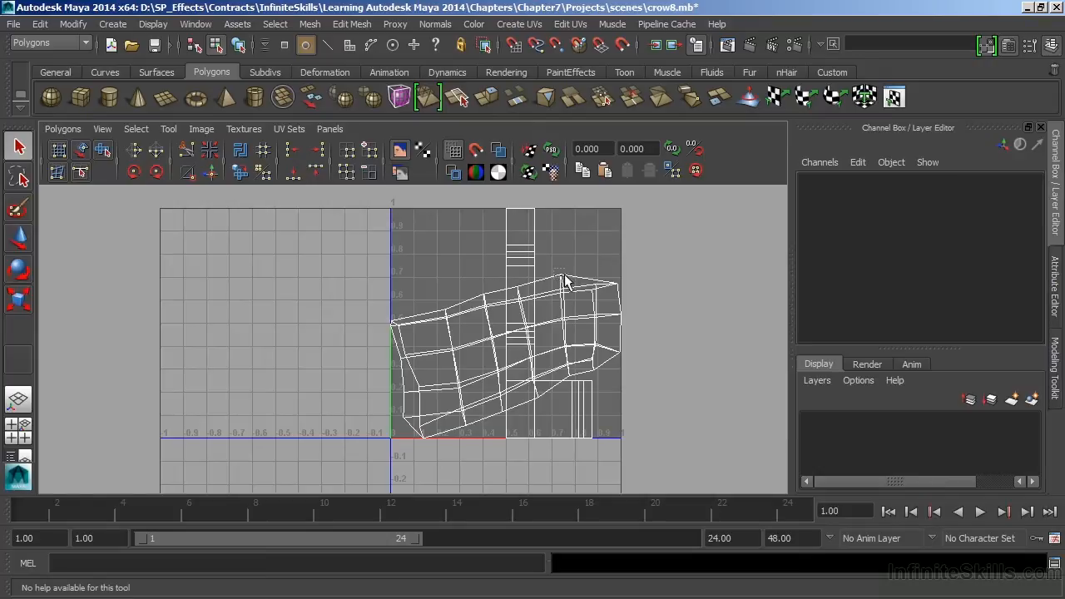
Step: Select the whole wing UV shell from one UV and move it right of the 0–1 space
click(565, 281)
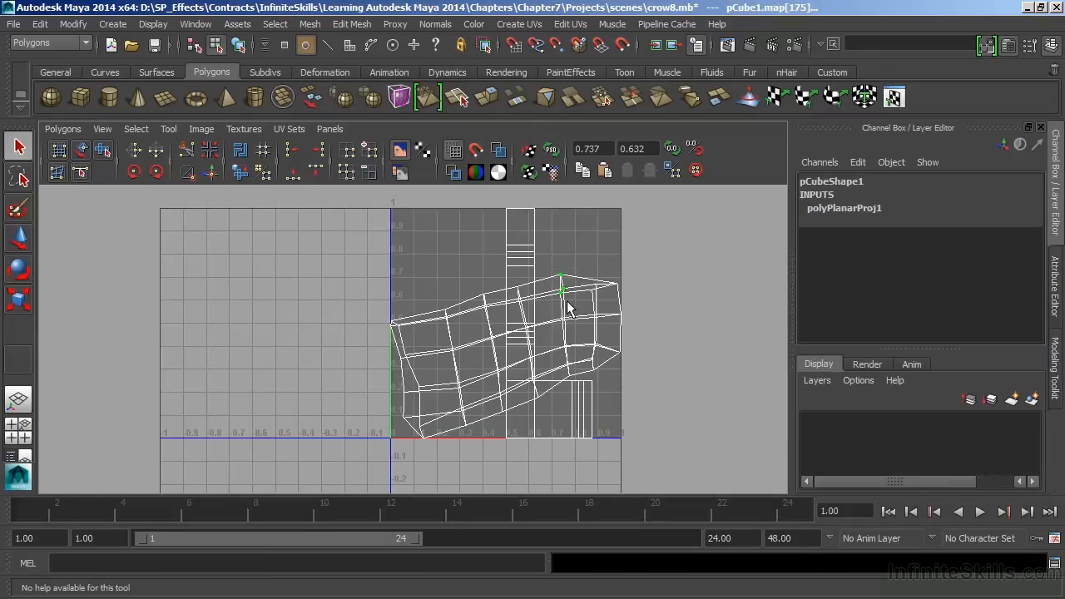
click(137, 130)
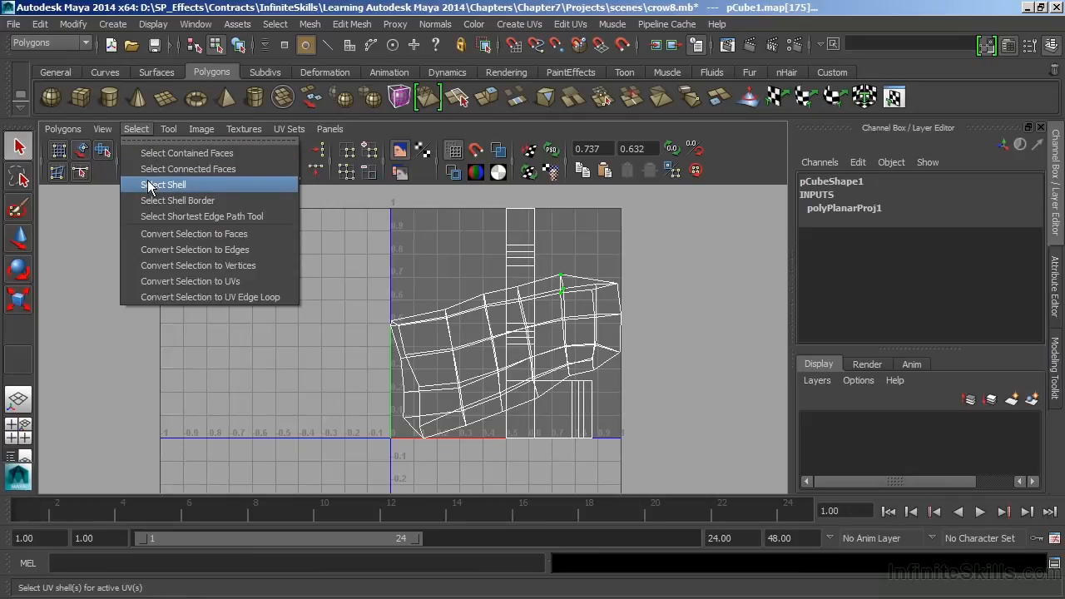
click(163, 183)
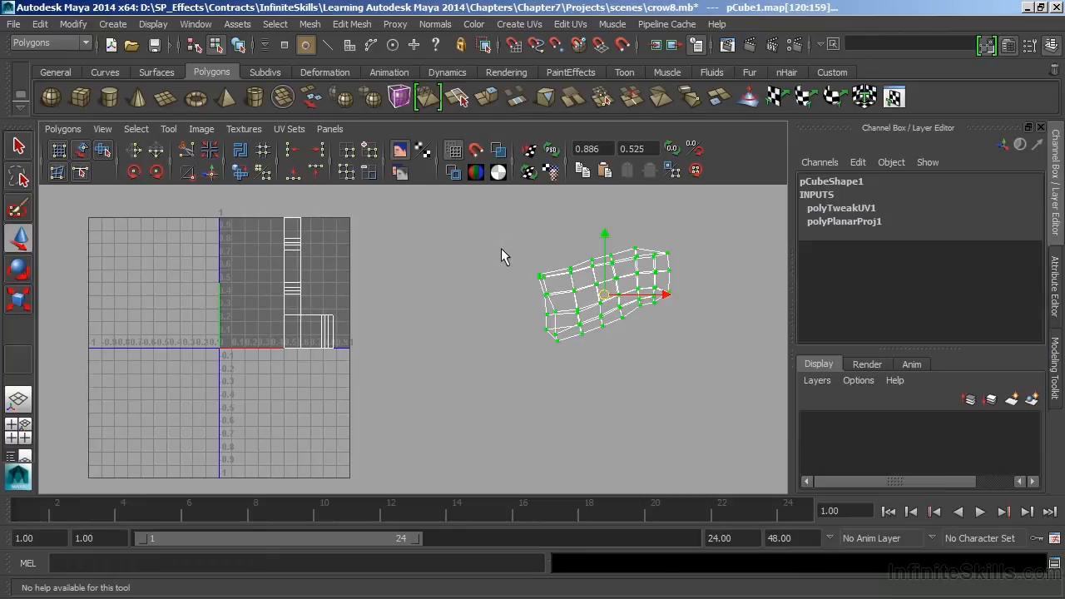
mouse_move(293, 149)
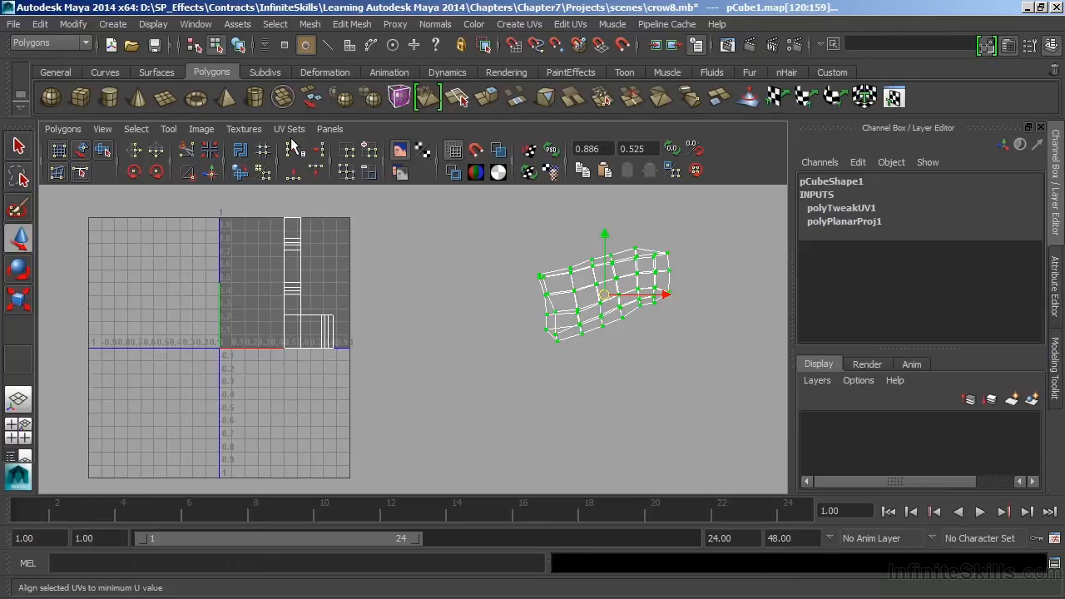
click(290, 130)
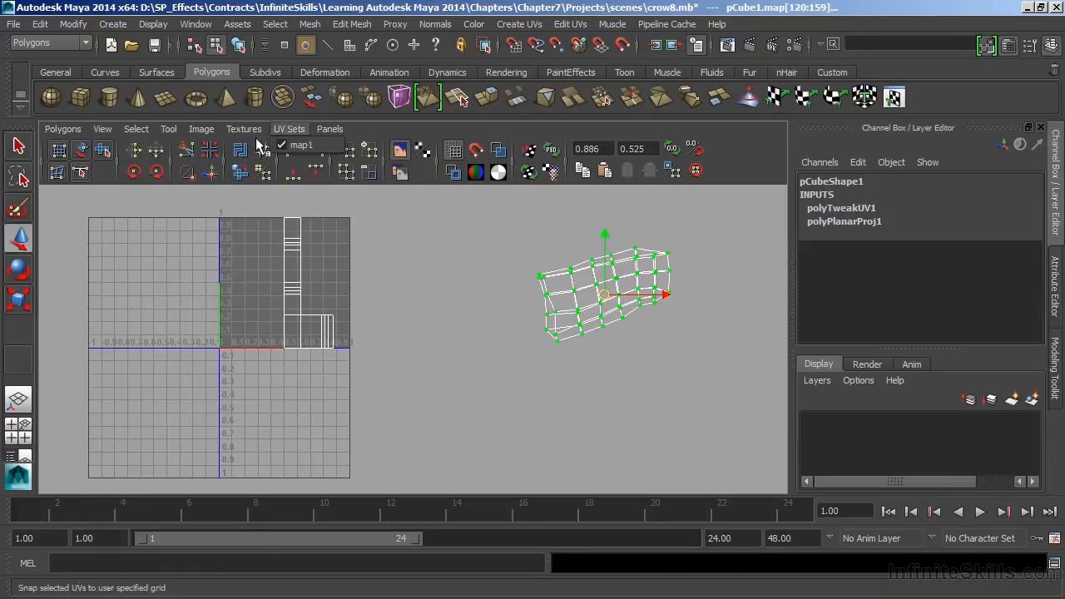
click(201, 129)
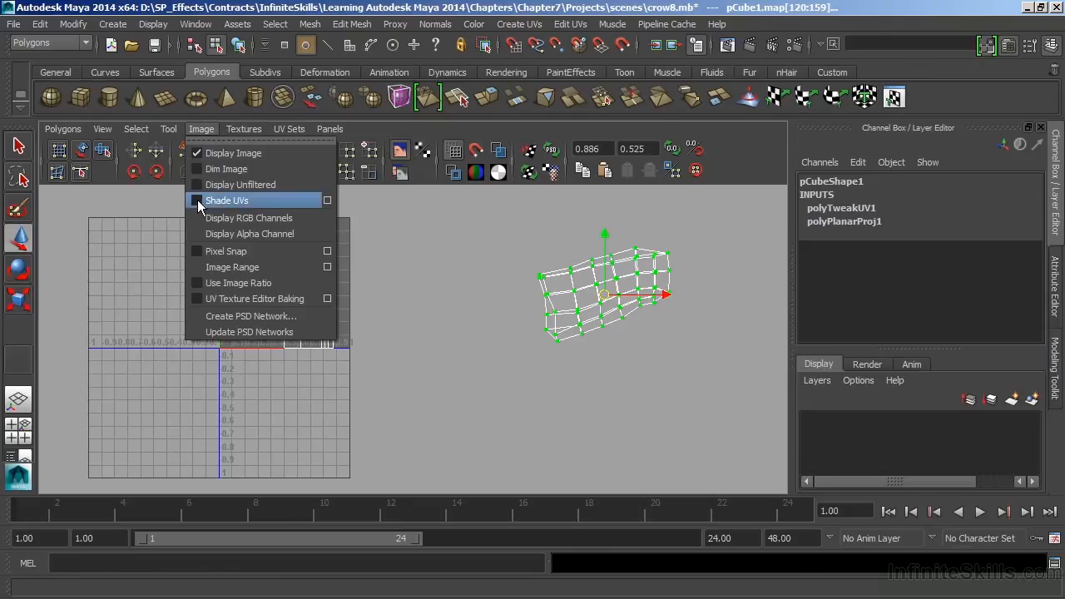
Step: Enable Shade UVs so the wing shells display filled with colour
click(226, 200)
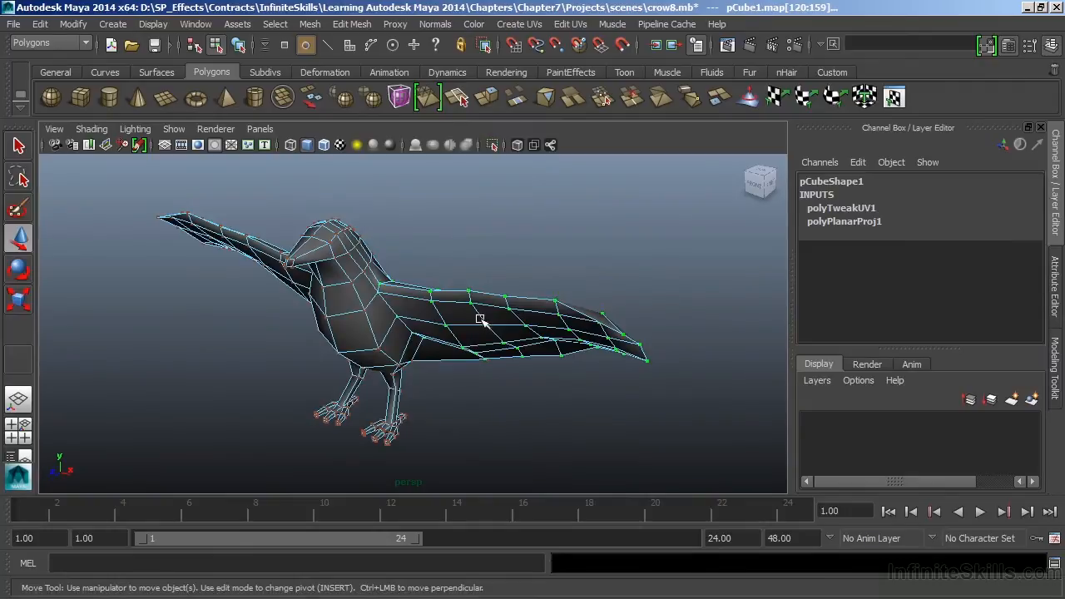
Step: Select the wing's border edge loop in edge mode and bring the UV layout to the main view
right_click(479, 316)
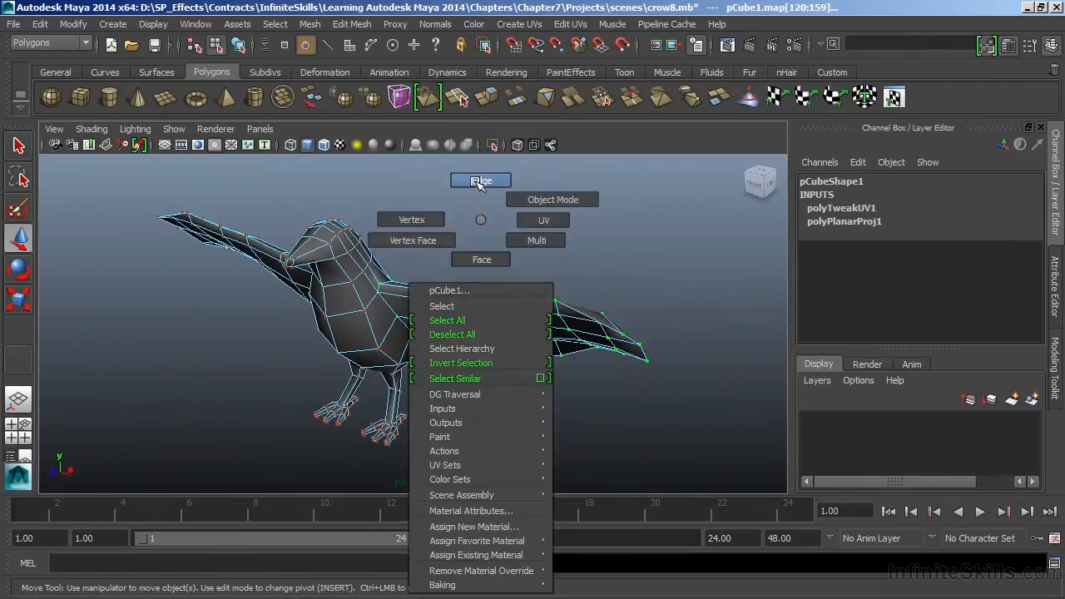
click(479, 180)
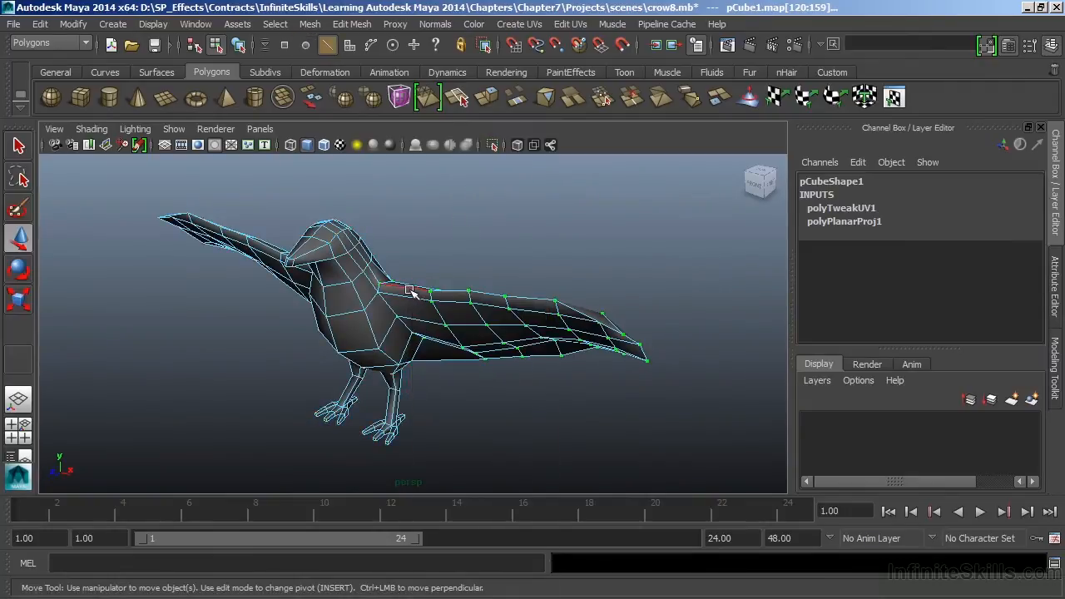
click(408, 286)
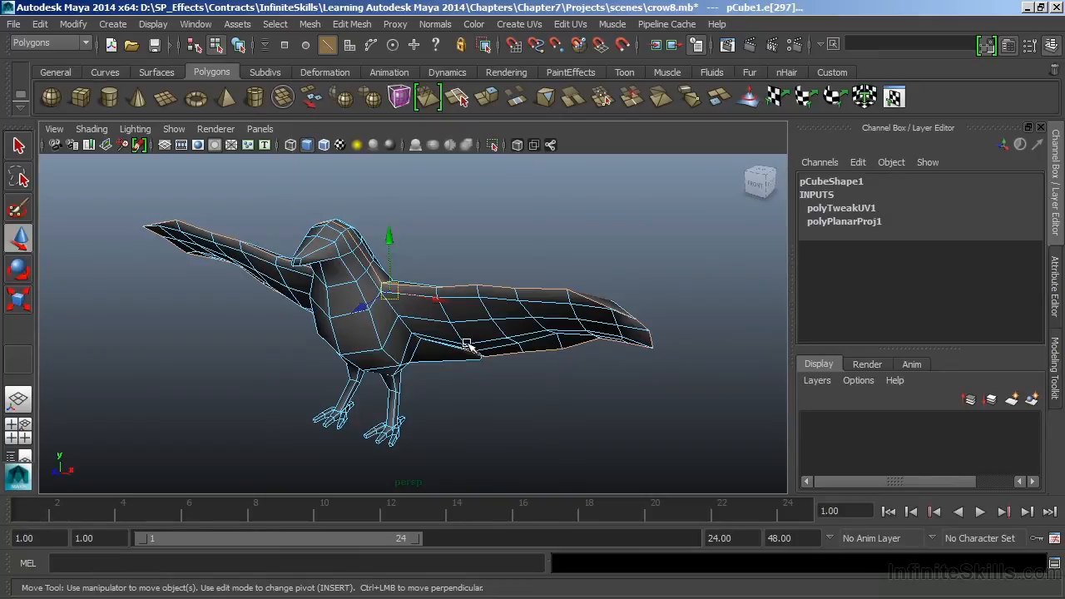
key(space)
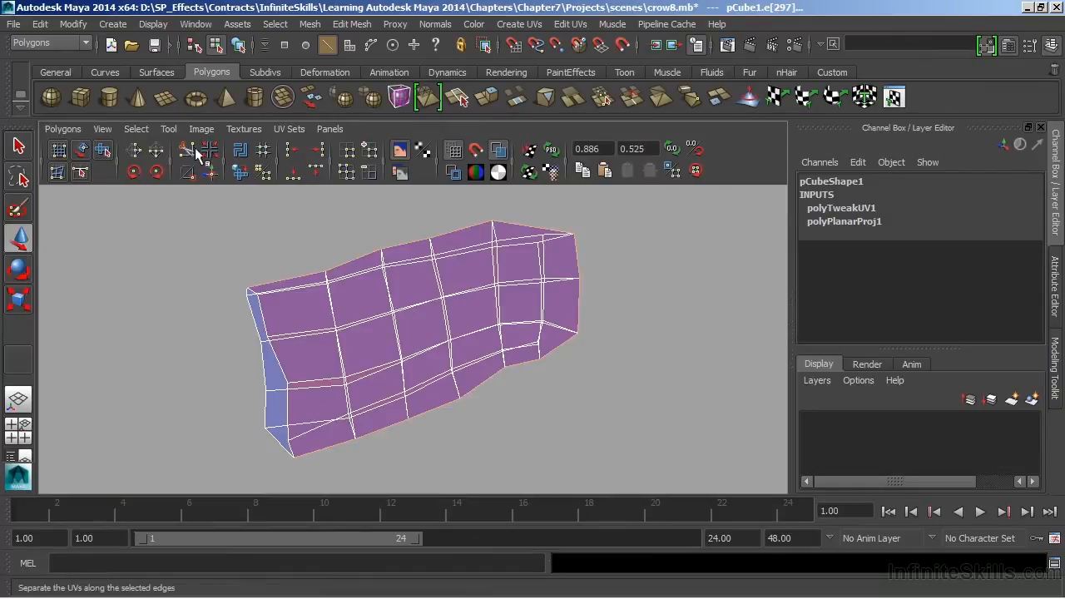
mouse_move(196, 155)
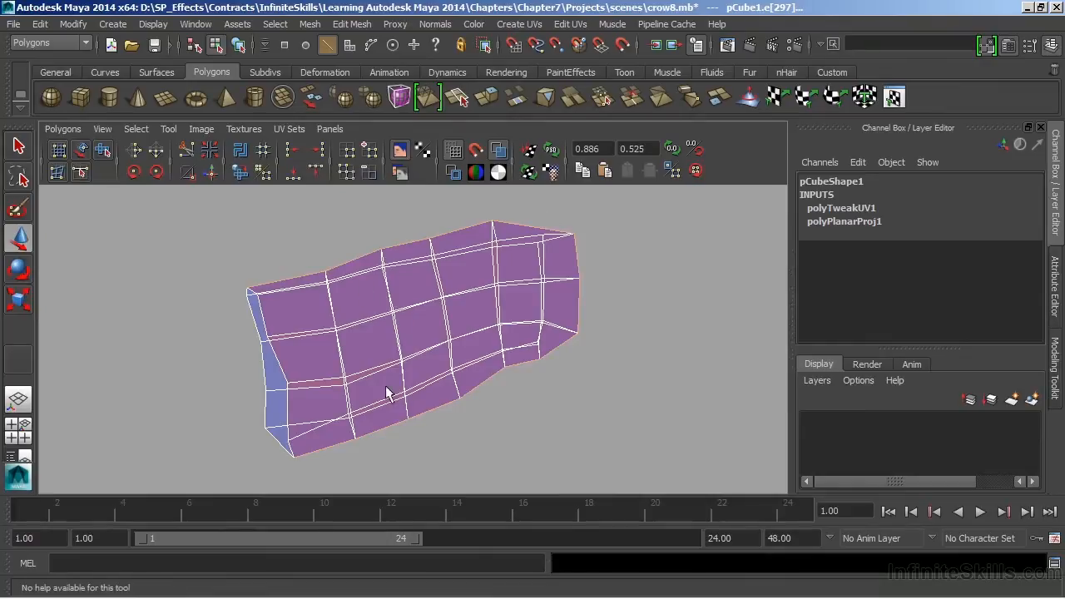
Step: Cut UV Edges along the selected border to split the wing into front and back shells
click(64, 130)
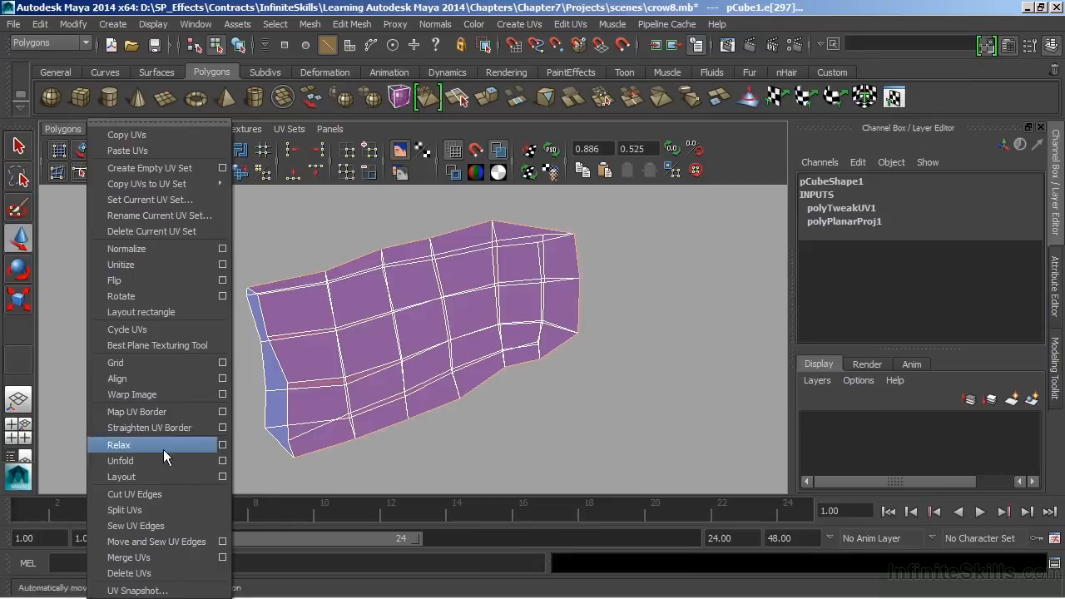
mouse_move(153, 503)
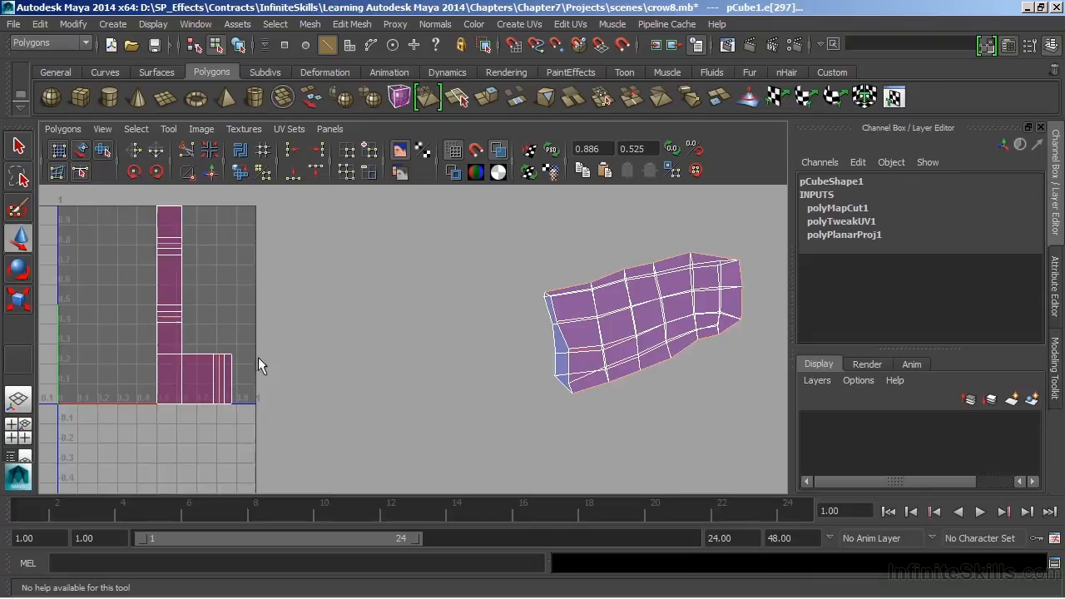
mouse_move(156, 276)
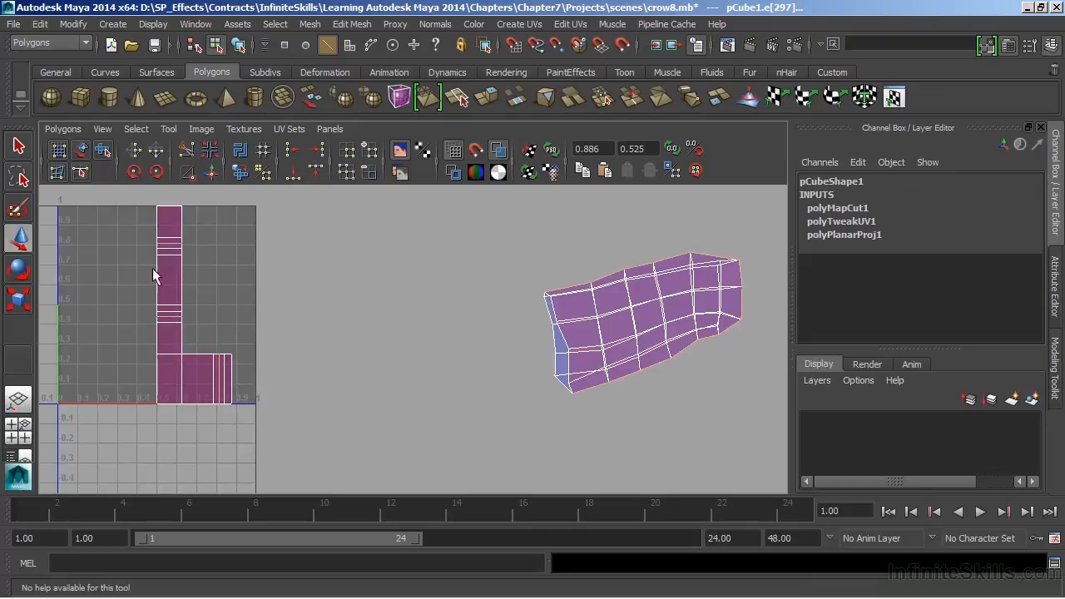
mouse_move(208, 308)
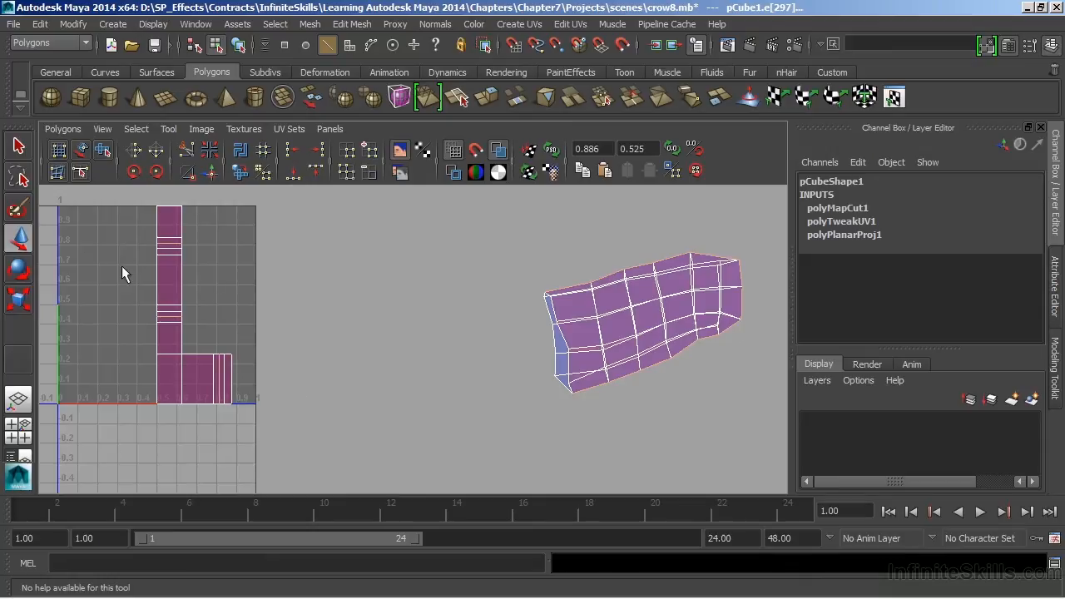
mouse_move(170, 351)
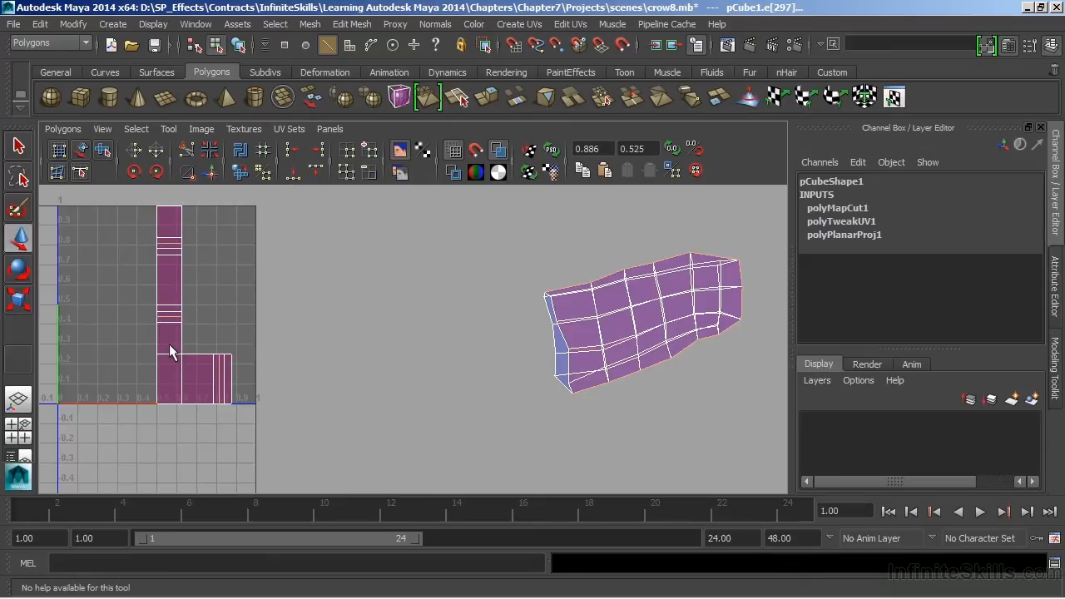
mouse_move(374, 340)
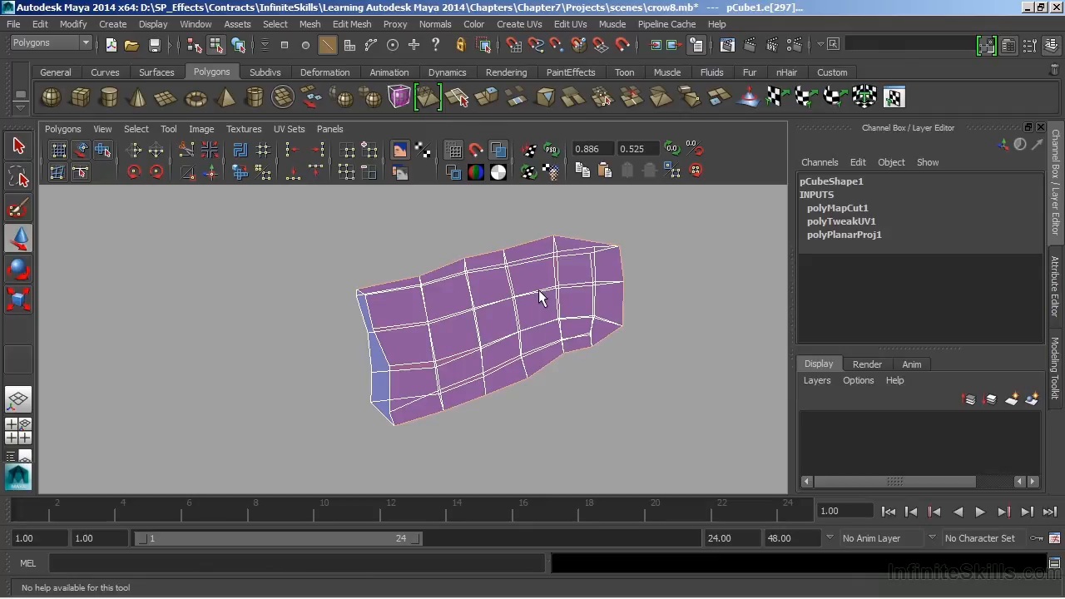
mouse_move(536, 300)
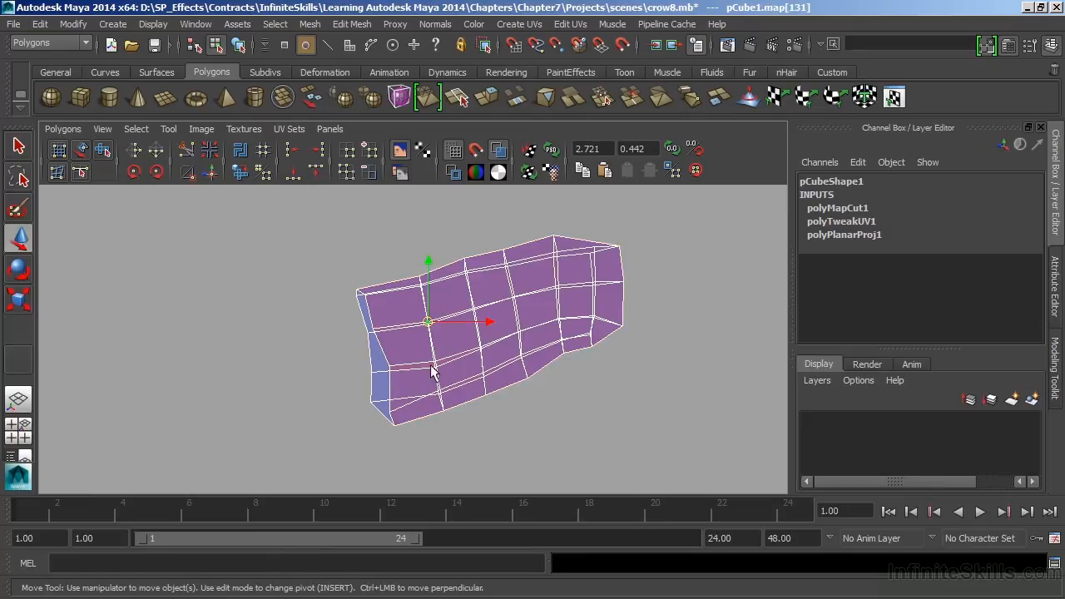
Step: Select a UV on the wing shell to grab it for moving beside the other shell
click(137, 128)
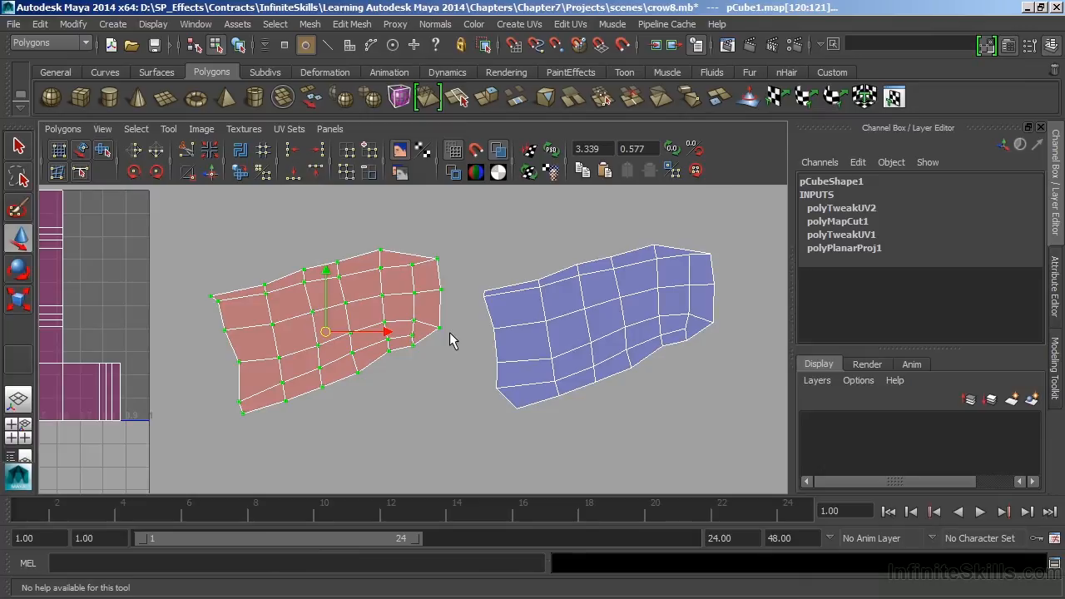
mouse_move(466, 329)
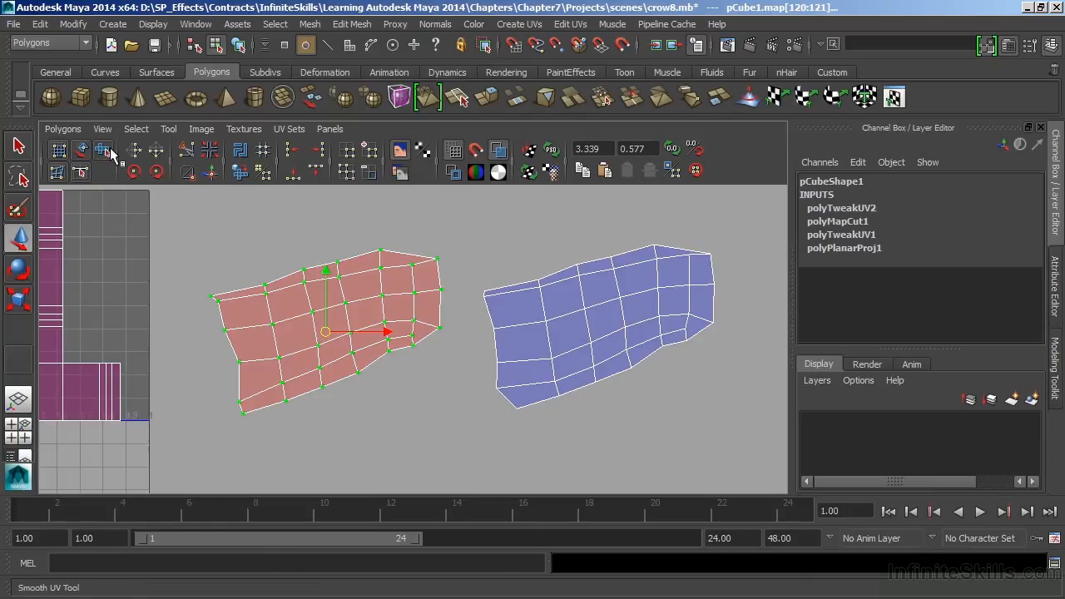
mouse_move(107, 150)
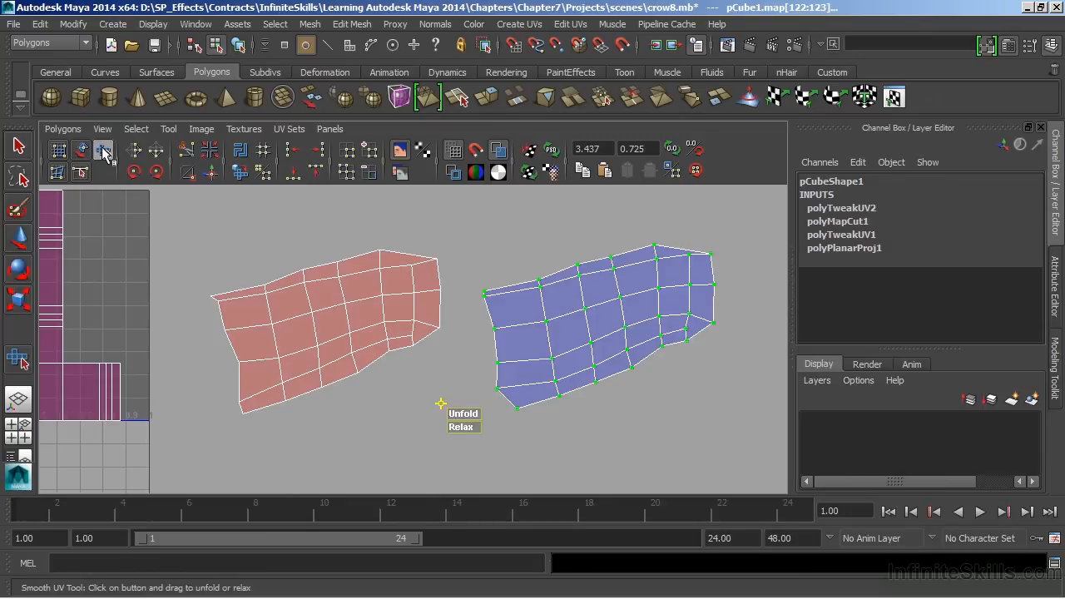
mouse_move(496, 434)
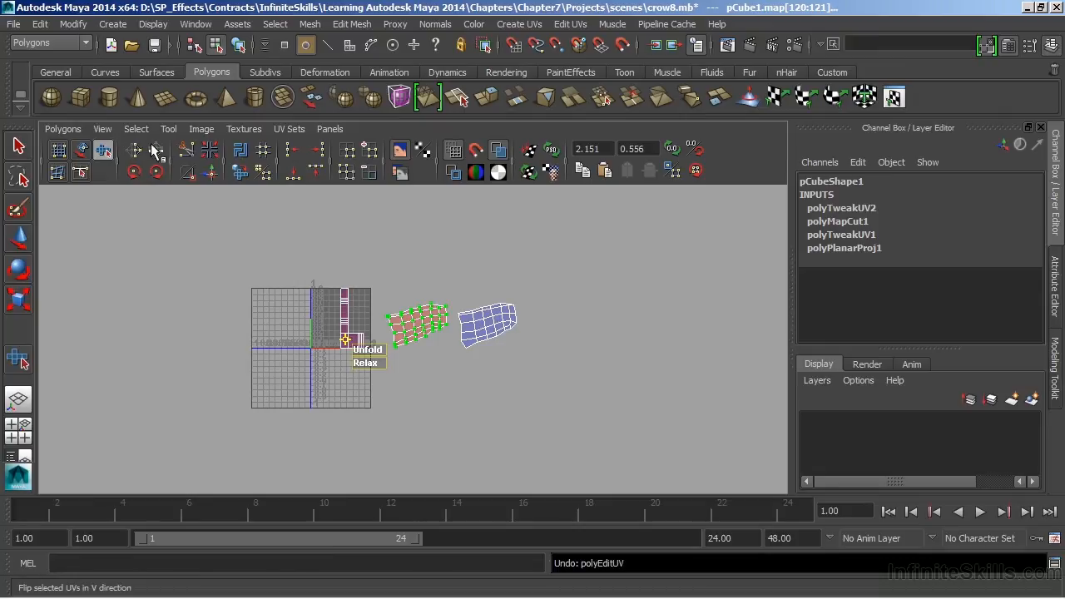
mouse_move(156, 150)
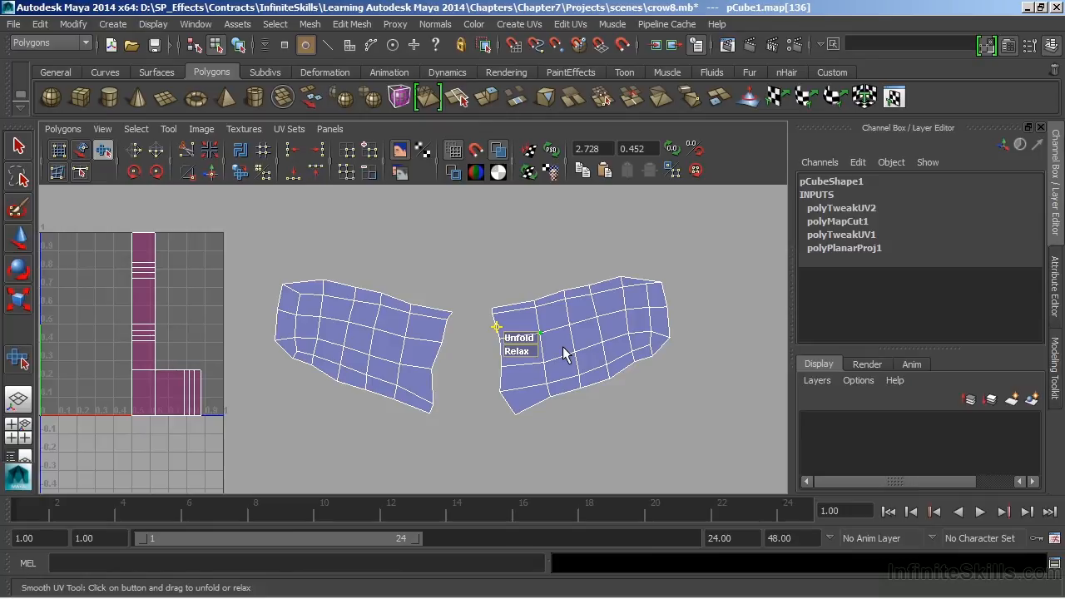
mouse_move(529, 344)
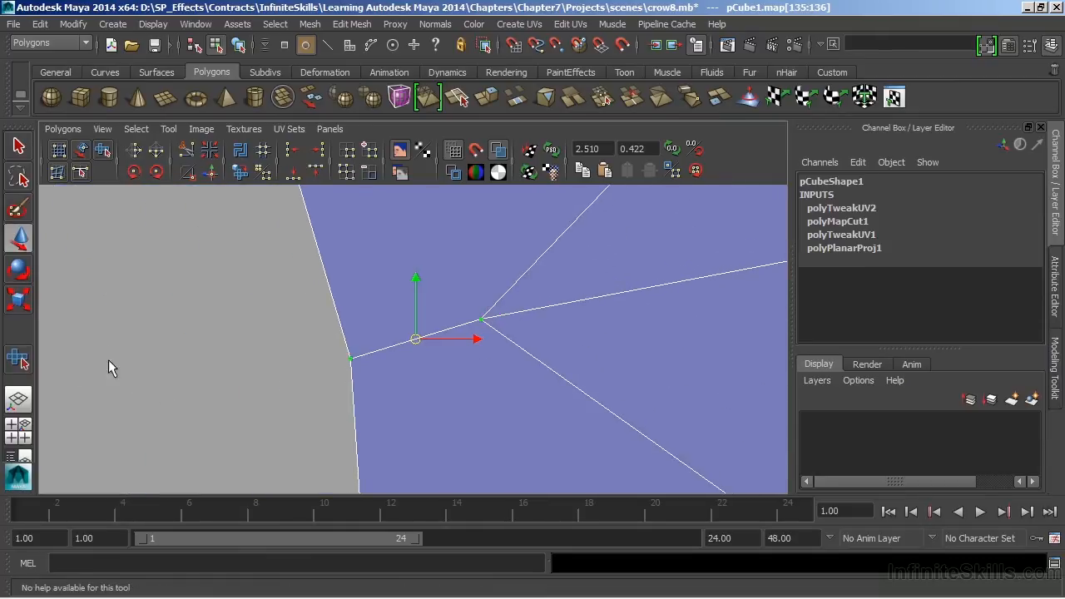
mouse_move(383, 359)
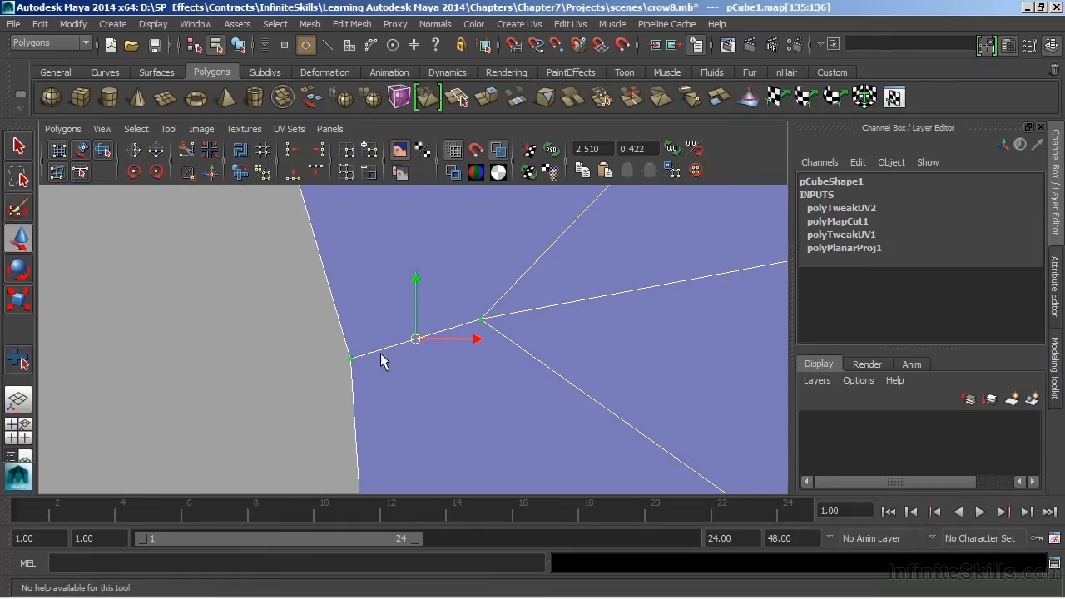
mouse_move(470, 324)
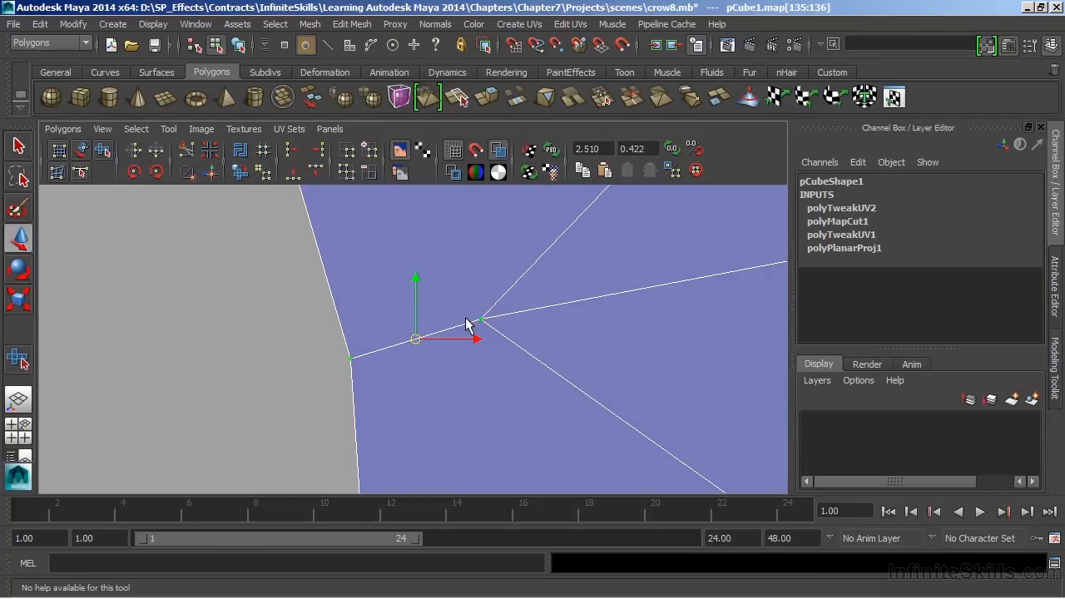
mouse_move(718, 348)
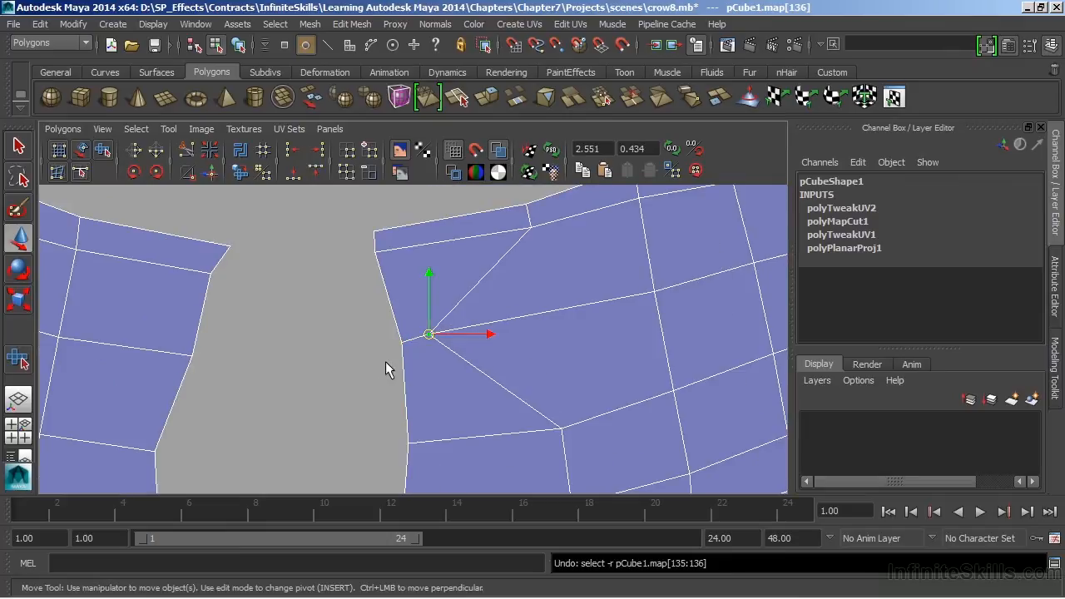
Step: Nudge an edge UV on the back wing shell rightward to even out its spacing
drag(430, 334, 546, 323)
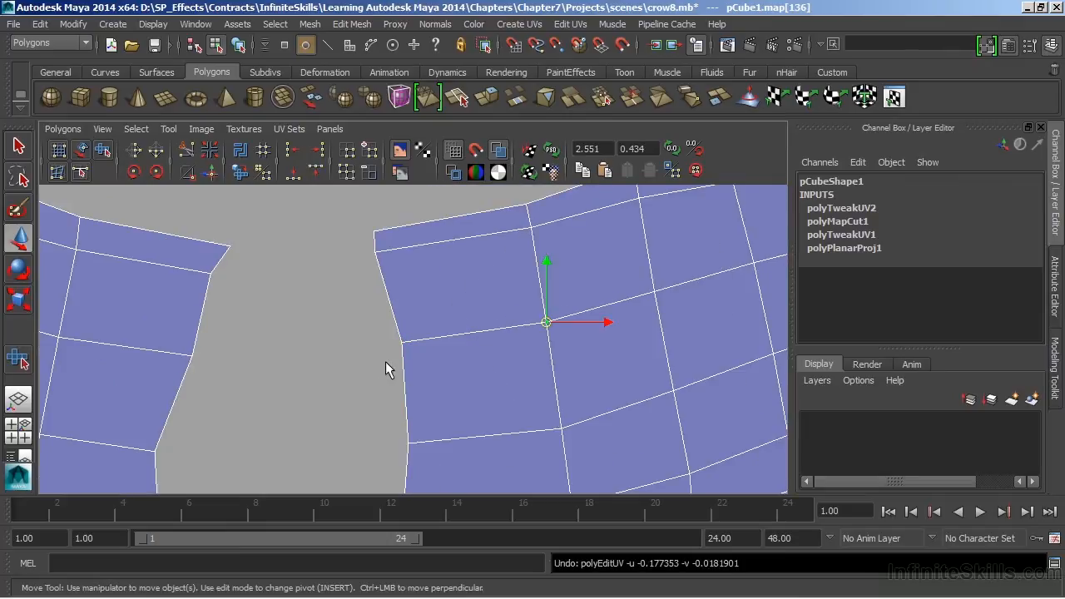